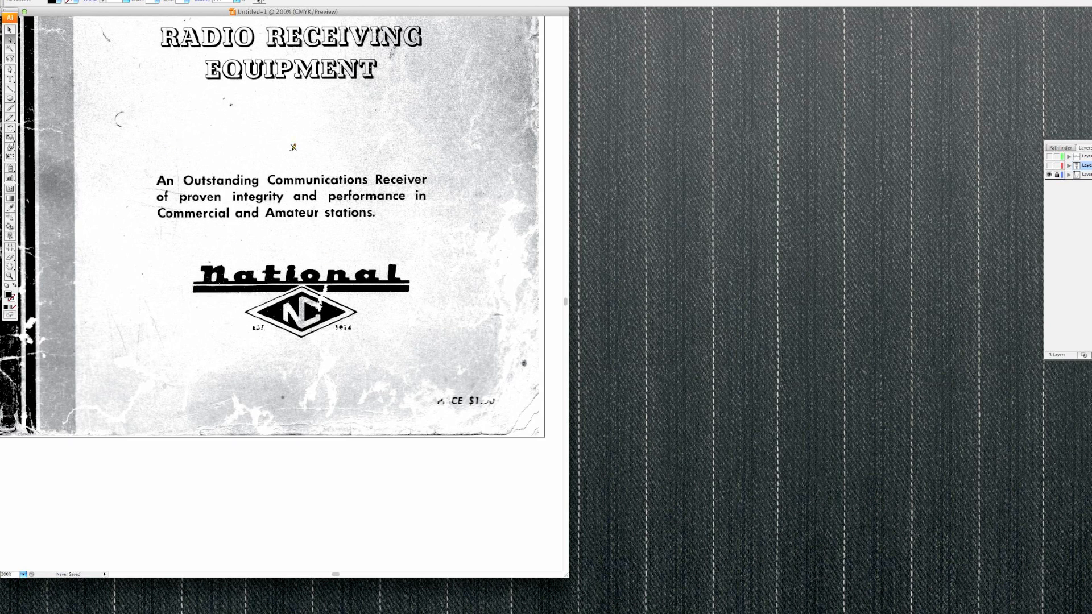
mouse_move(177, 188)
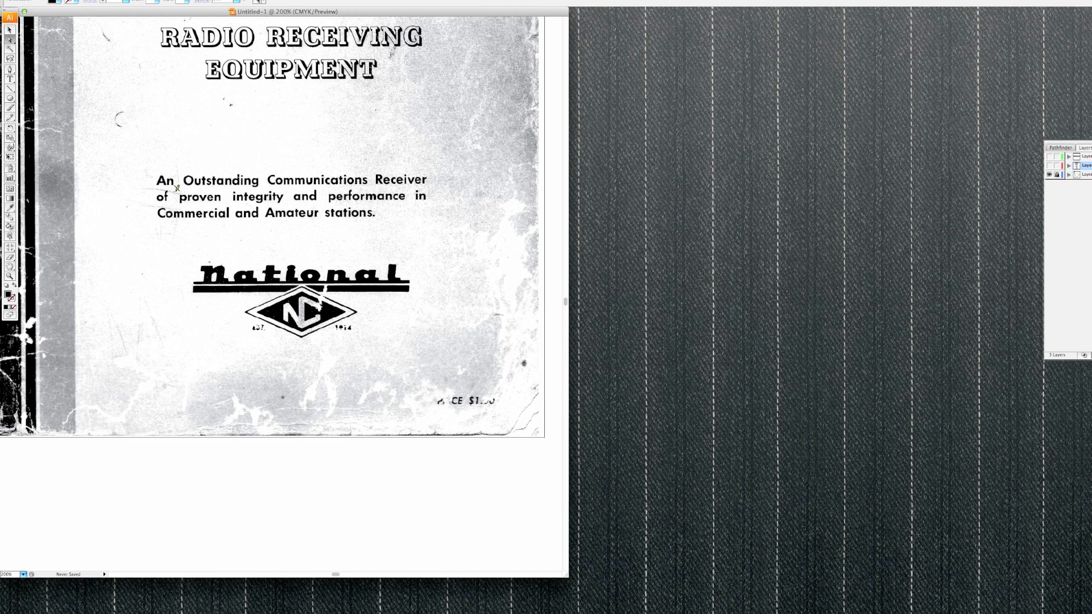
mouse_move(273, 351)
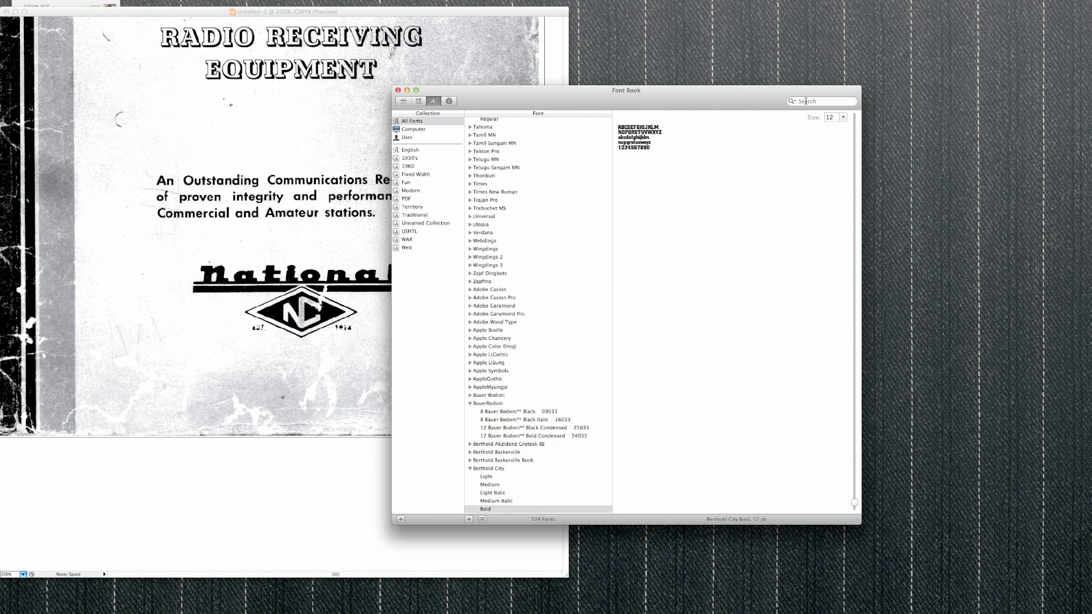
Step: Move the Font Book window right and show the RADIO preview at 96 pt
left_click_drag(626, 90, 659, 96)
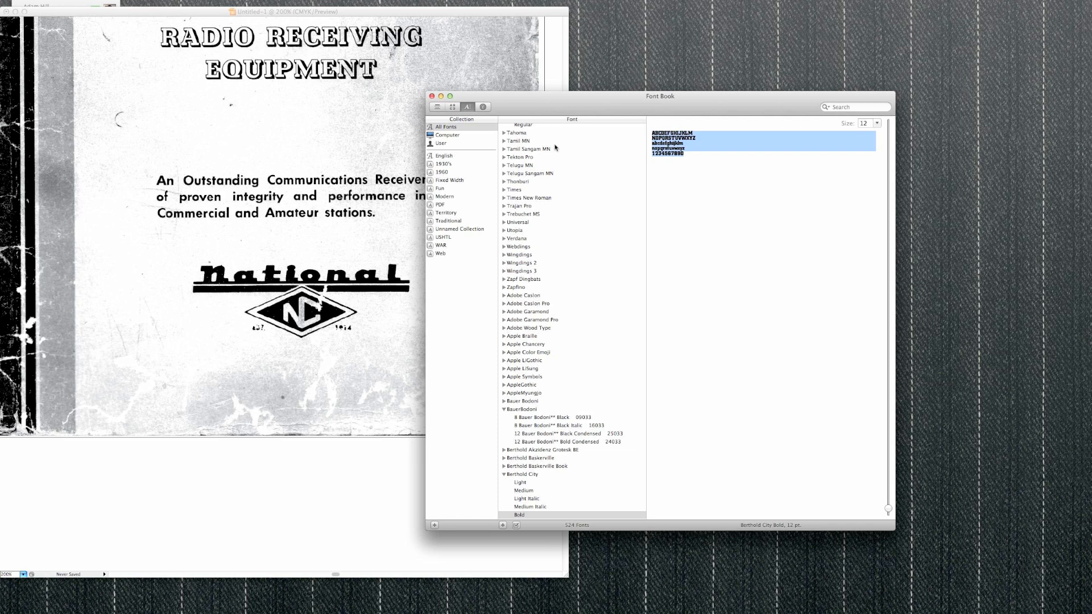
mouse_move(555, 146)
type("RADIO")
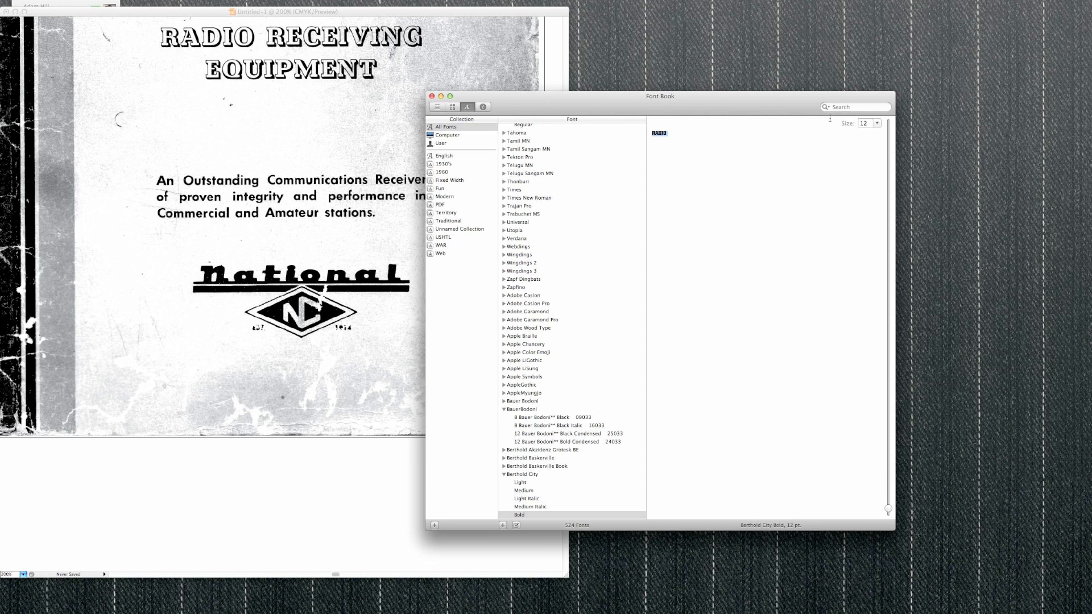
left_click(876, 123)
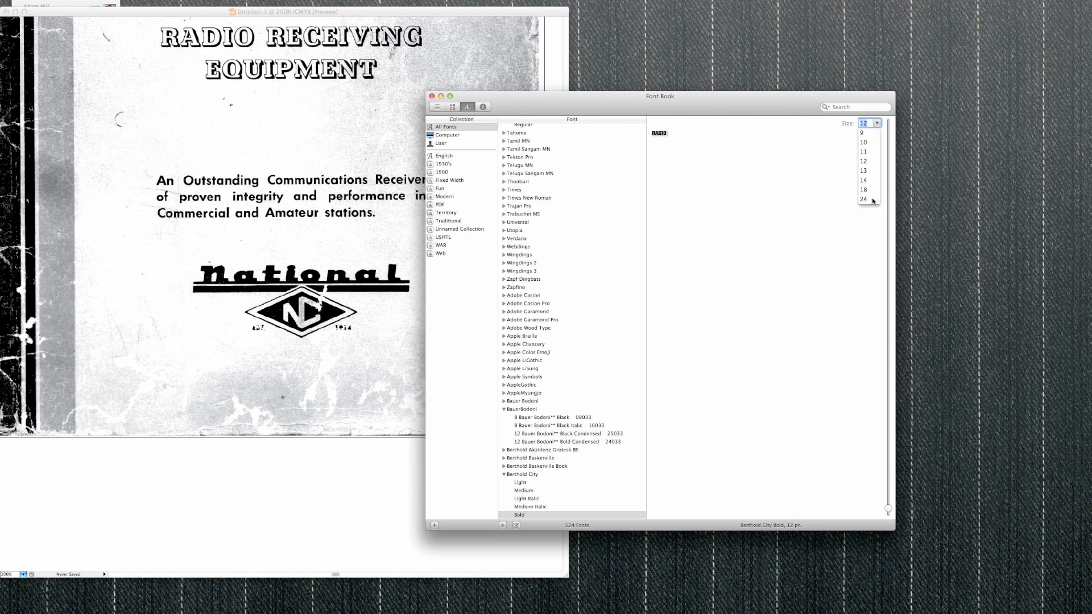
left_click(865, 199)
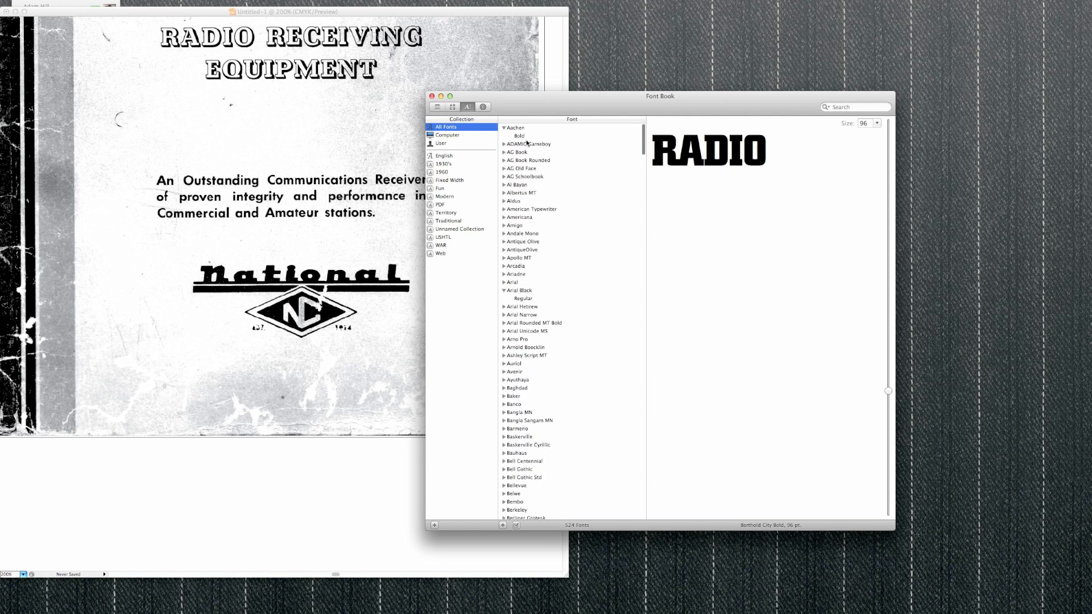
Step: Preview RADIO in Aachen Bold, AG Schoolbook, Apollo MT and Arial Rounded MT Bold
left_click(518, 135)
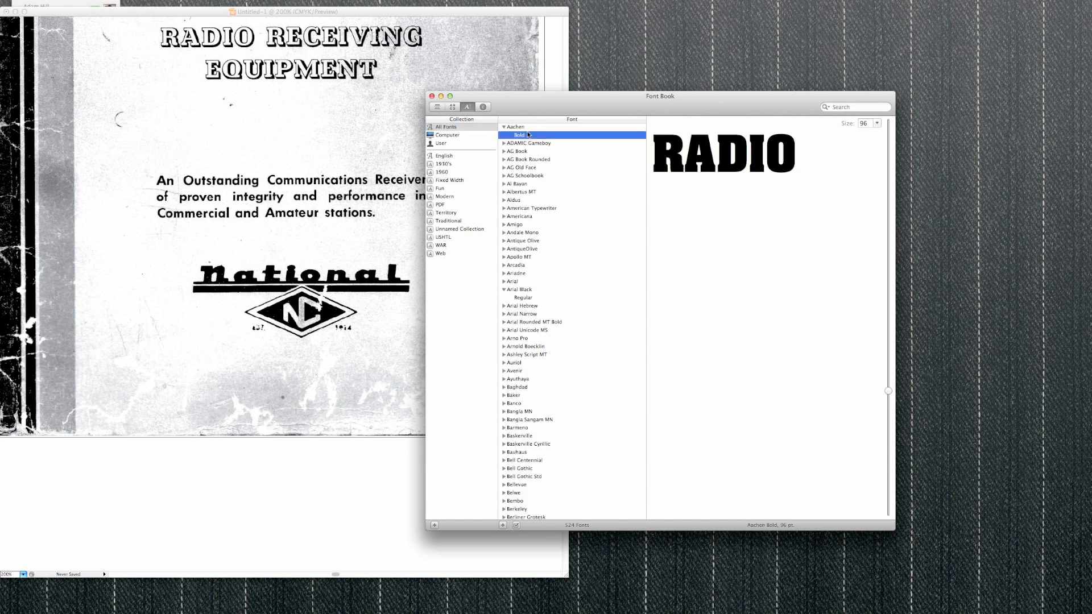
left_click(525, 175)
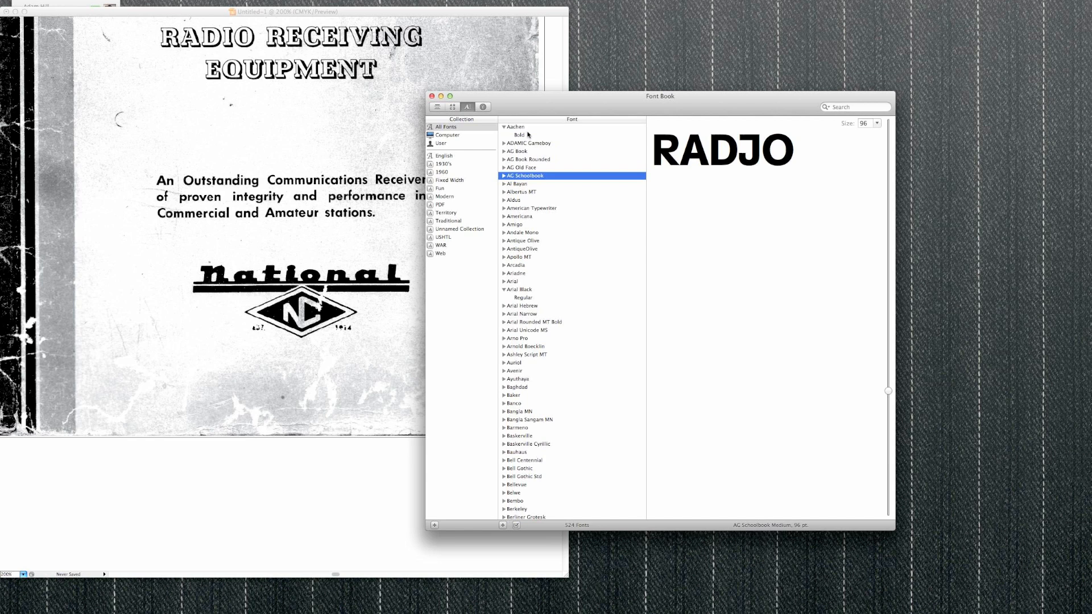
left_click(519, 257)
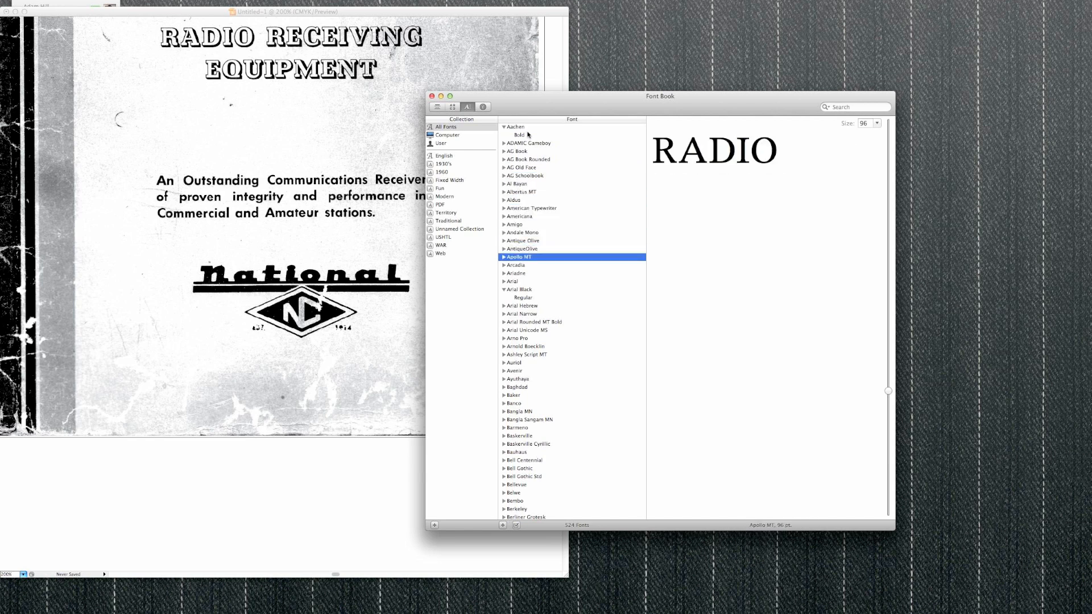
left_click(534, 322)
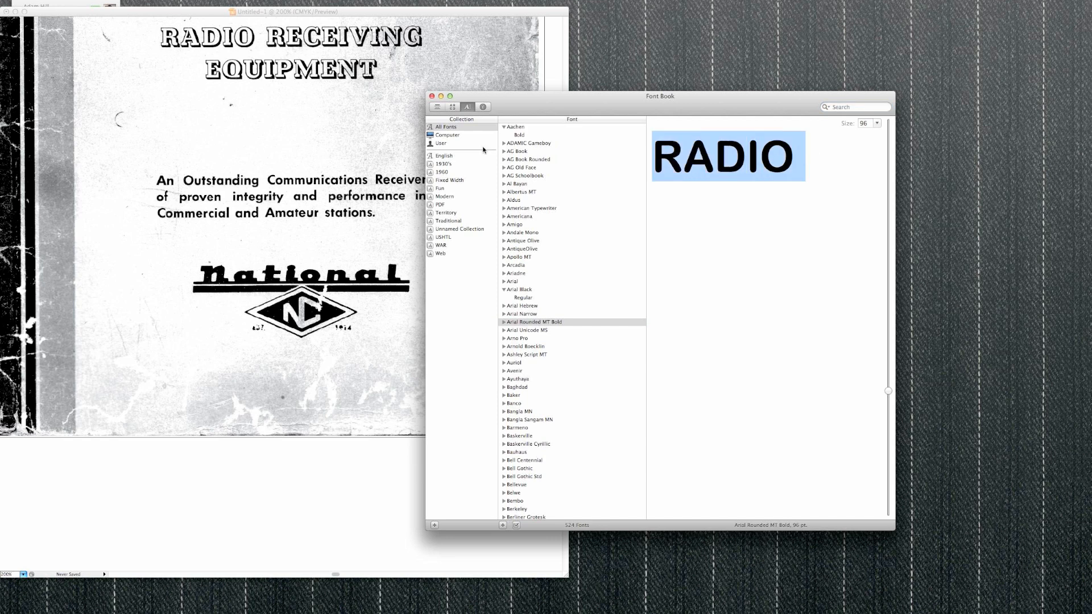
mouse_move(441, 144)
type("1")
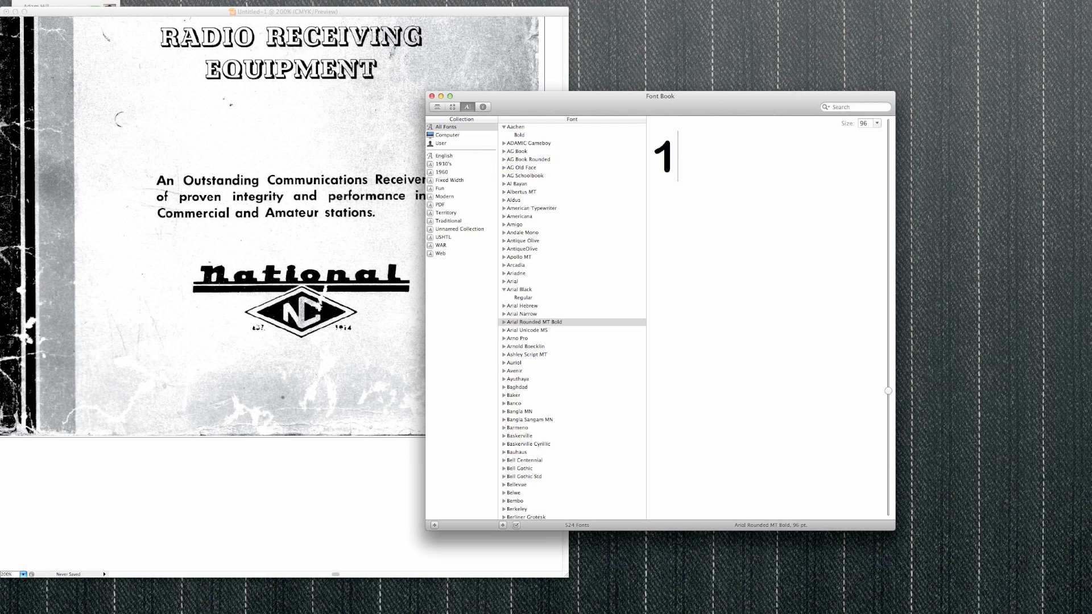
Step: Change the preview text to 1940's and try it in Aachen Bold, Aldus and Arial Black
type("940's")
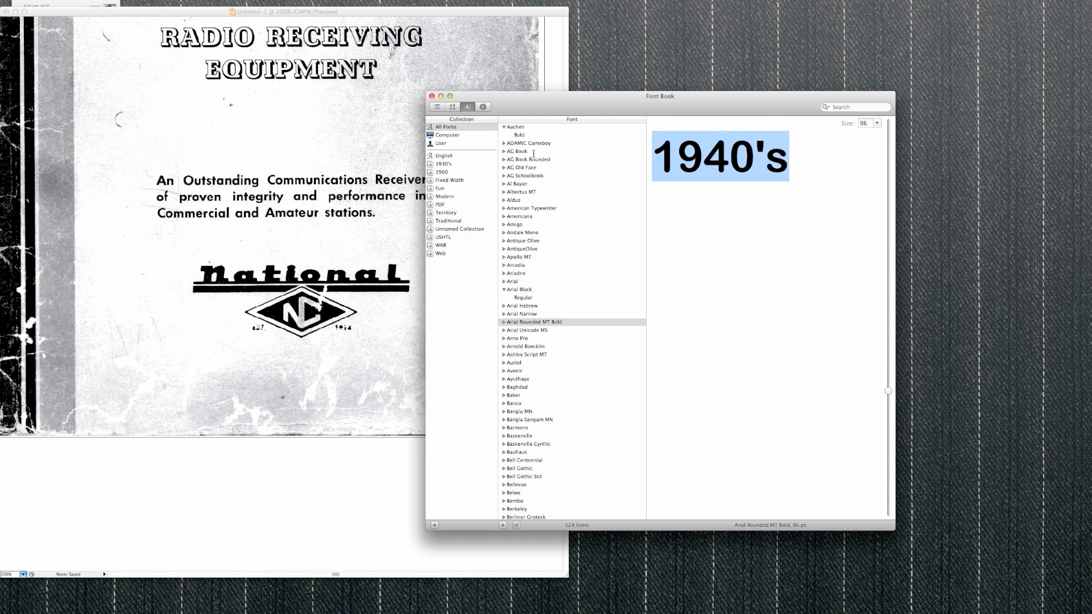
left_click(515, 126)
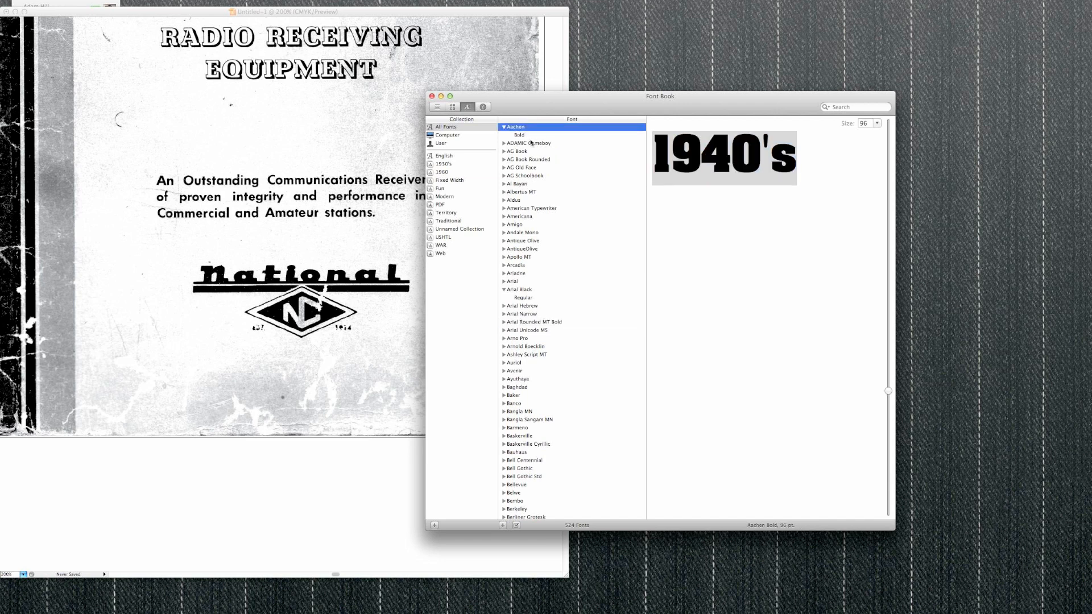
left_click(513, 200)
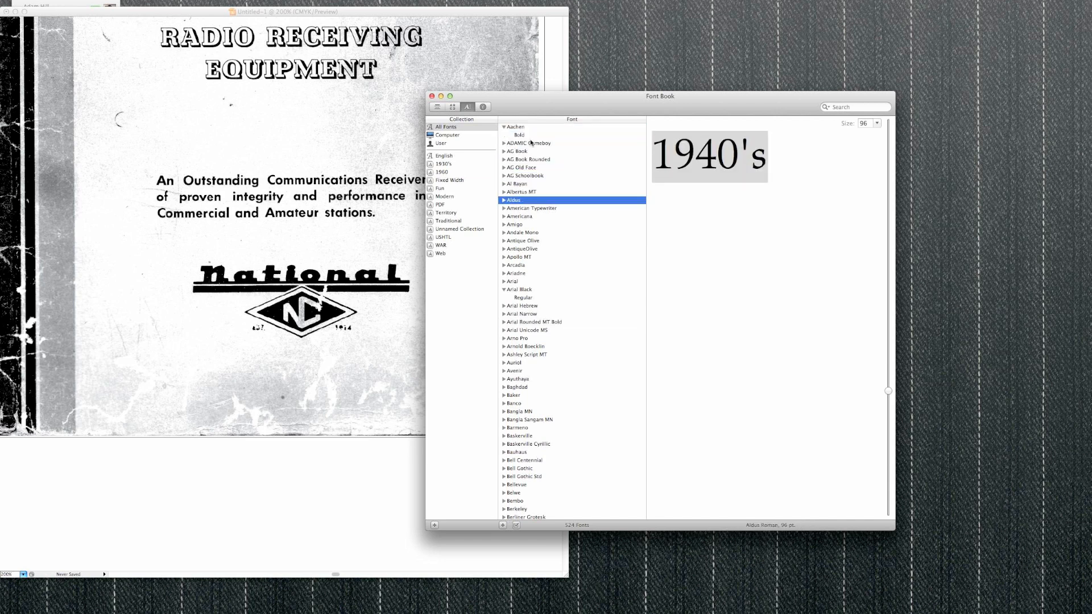
left_click(516, 289)
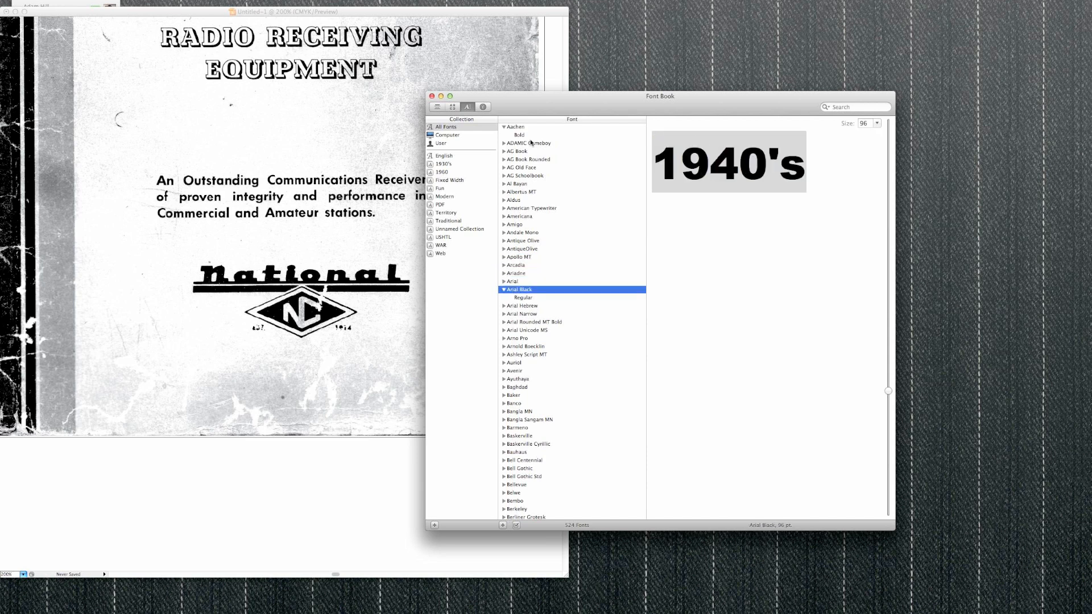
Step: Compare 1940's in Avenir, Bangla MN, Bell Centennial and Bell Gothic Std
left_click(515, 371)
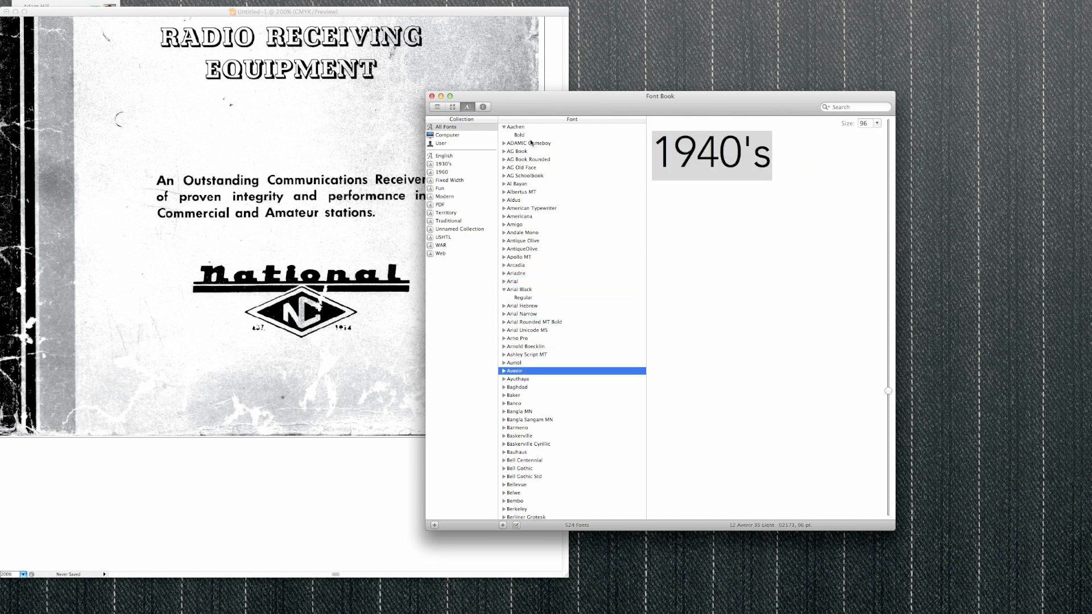
left_click(519, 411)
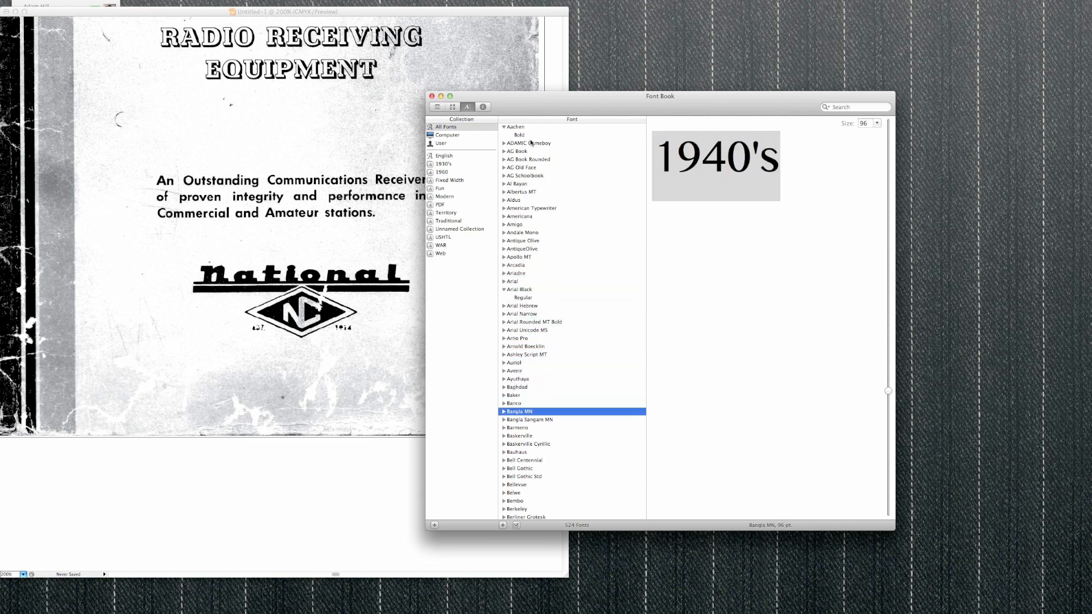
left_click(525, 460)
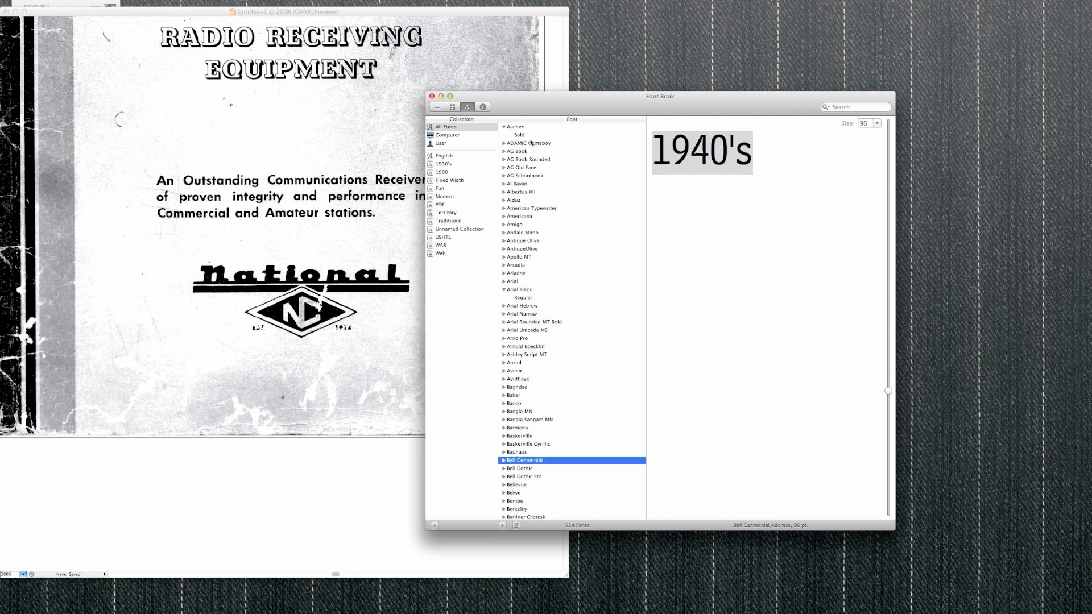
left_click(524, 477)
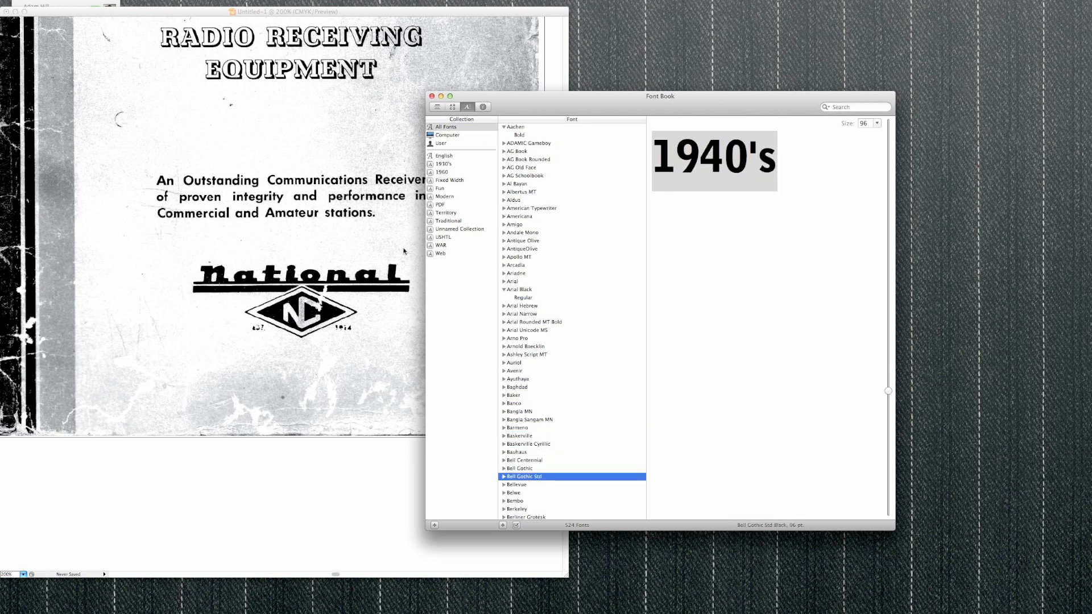
Step: Browse the 1960, Modern, Territory and one more font collection in the Collection column
left_click(441, 171)
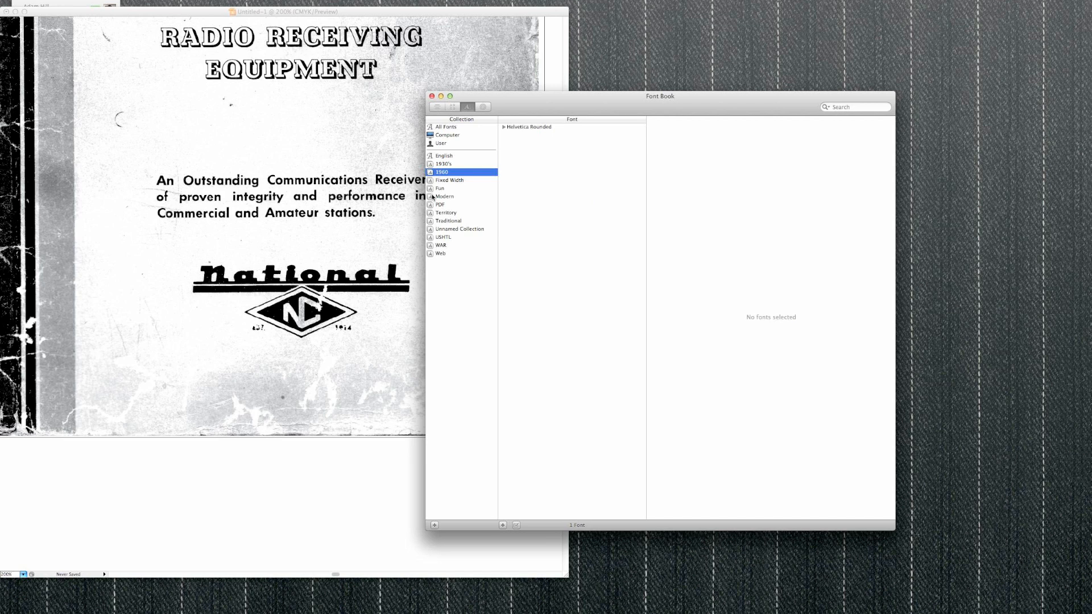
left_click(443, 196)
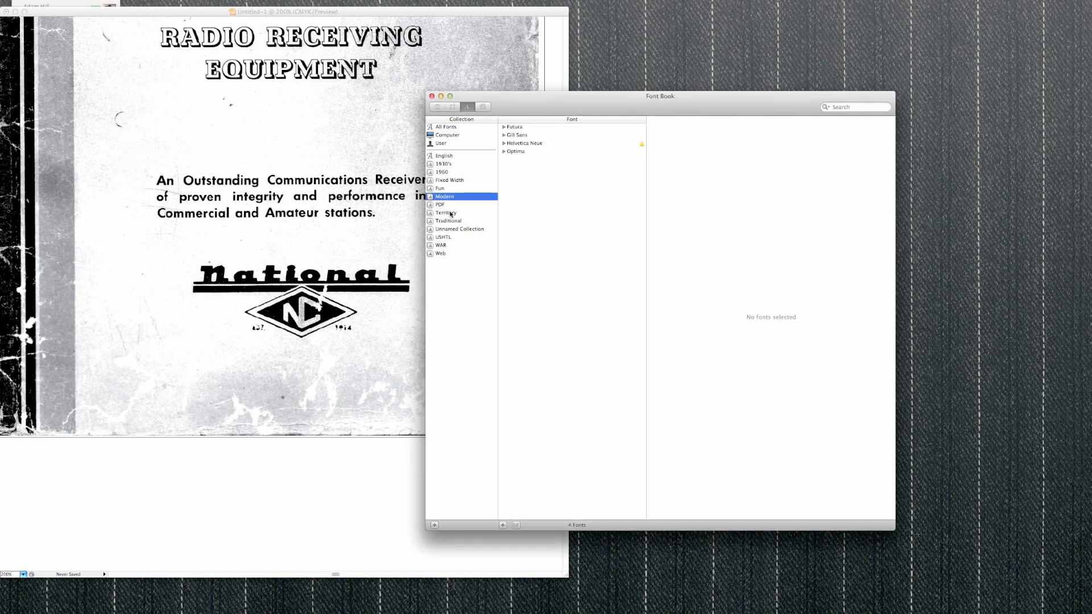
left_click(449, 211)
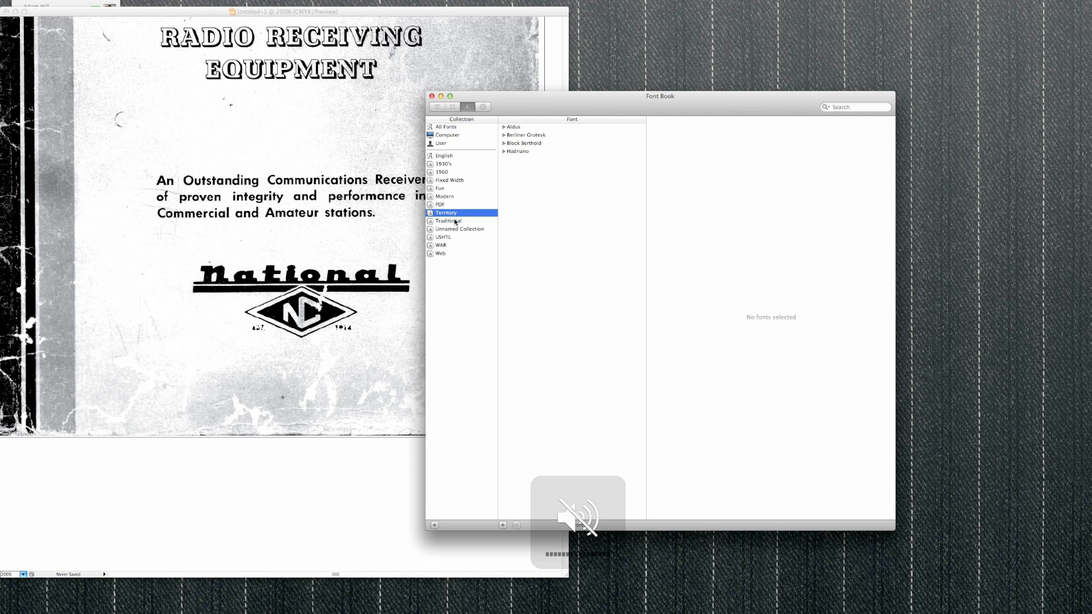
left_click(440, 246)
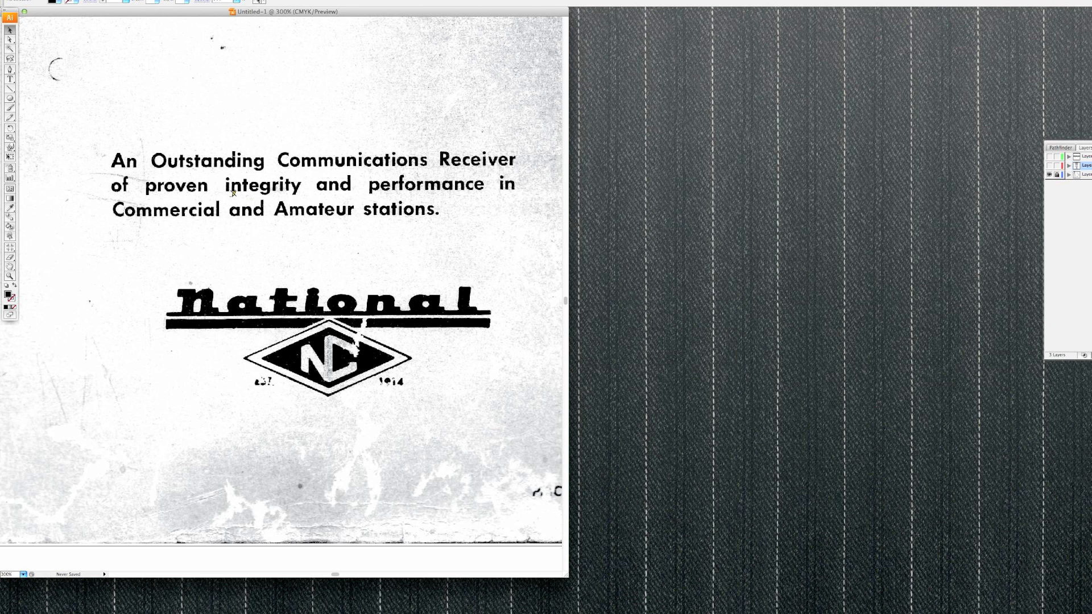
mouse_move(450, 209)
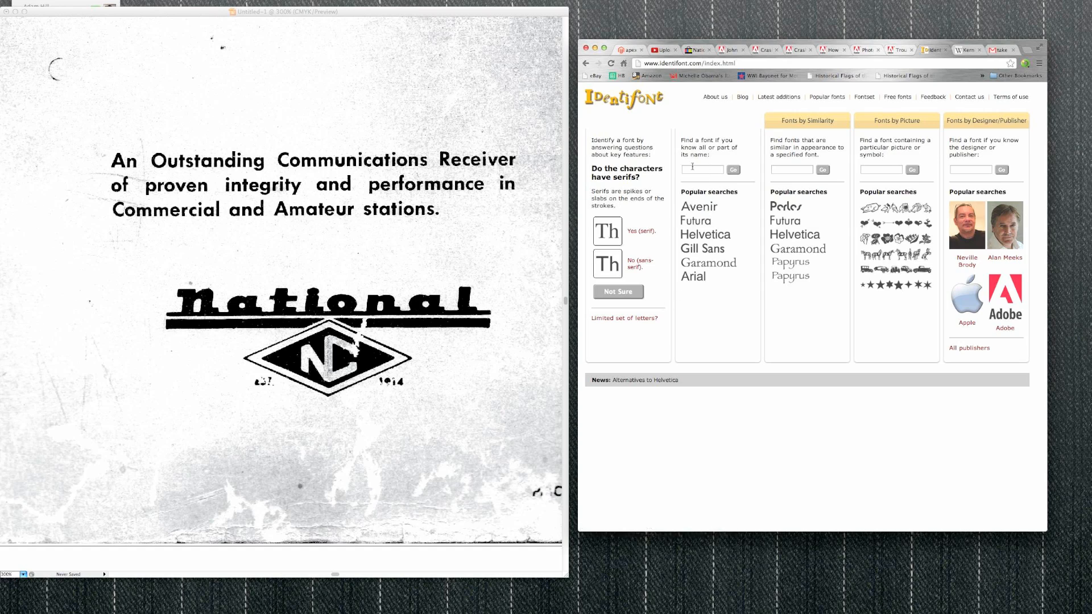
Step: Answer Identifont's first question: the cover lettering is sans-serif
left_click(703, 170)
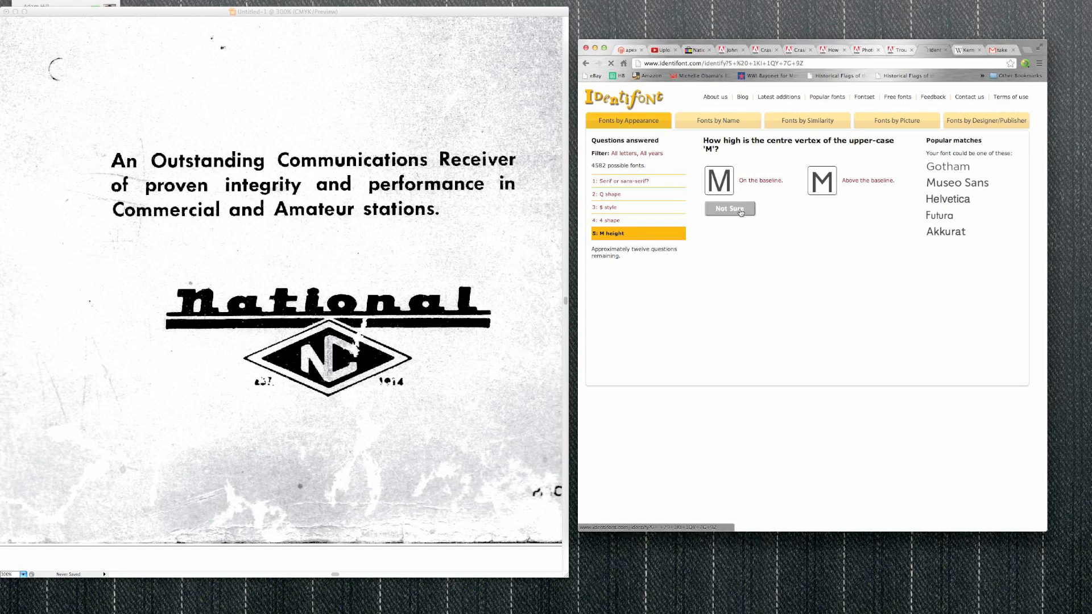
Step: Answer the G bar question and mark M height, J descender, ? dot, G spur, M verticals and J bar as Not Sure
left_click(730, 208)
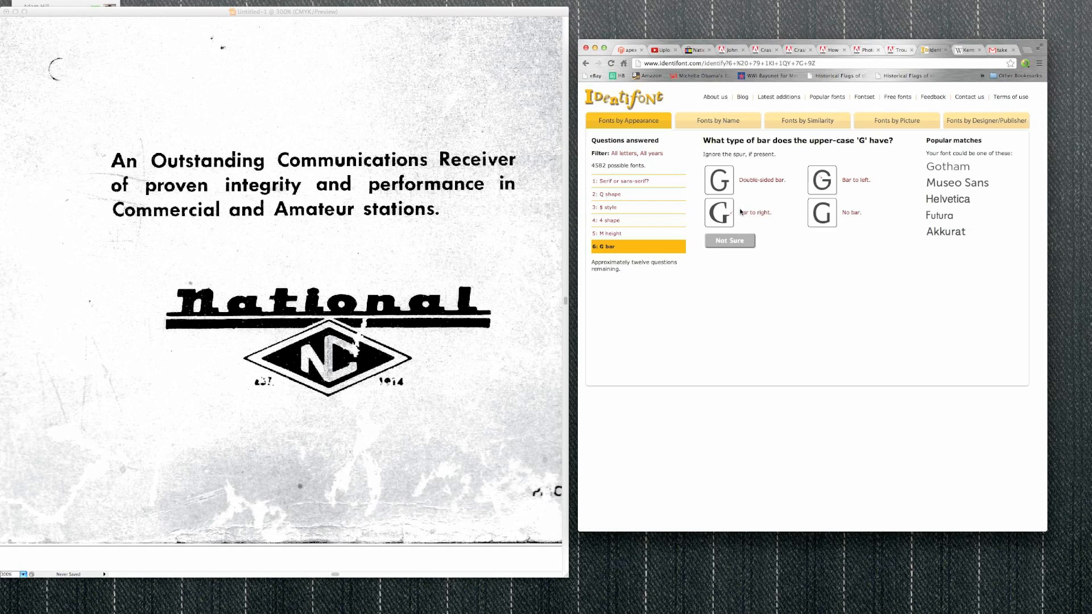
left_click(719, 212)
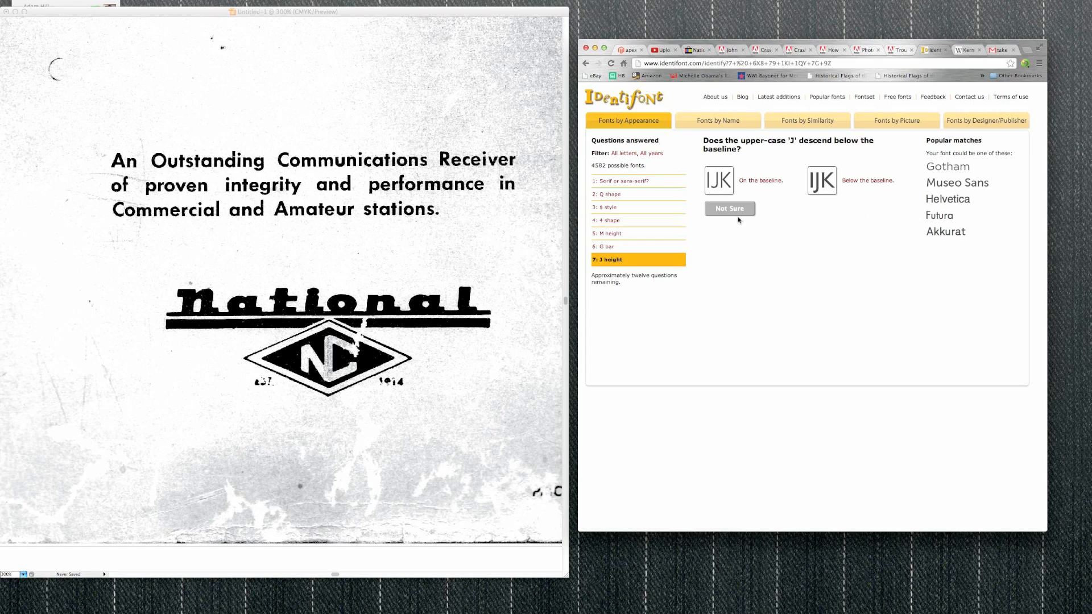
mouse_move(737, 218)
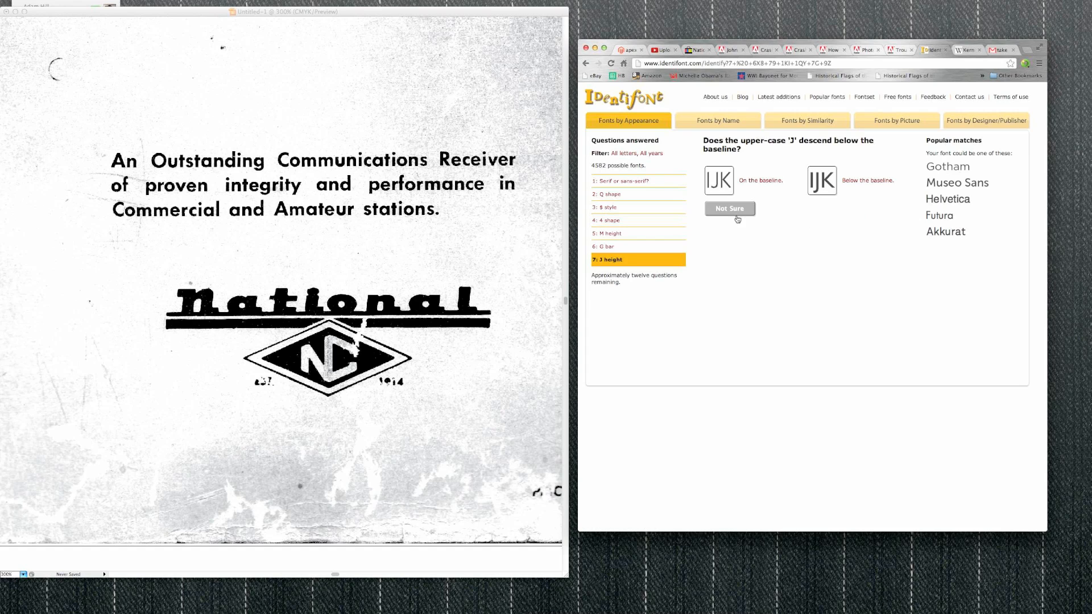
left_click(730, 209)
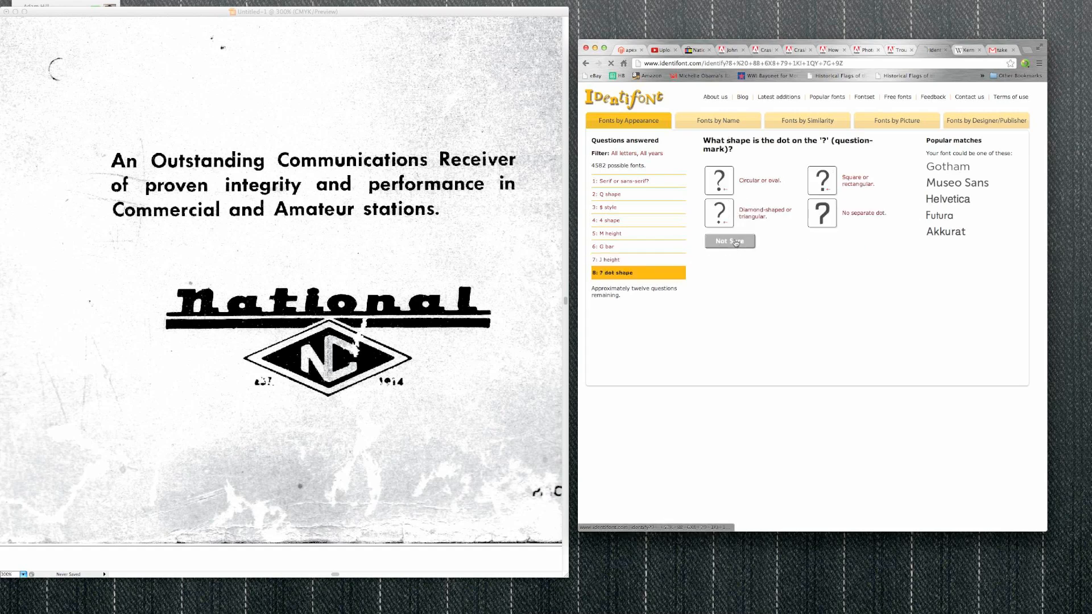
left_click(730, 241)
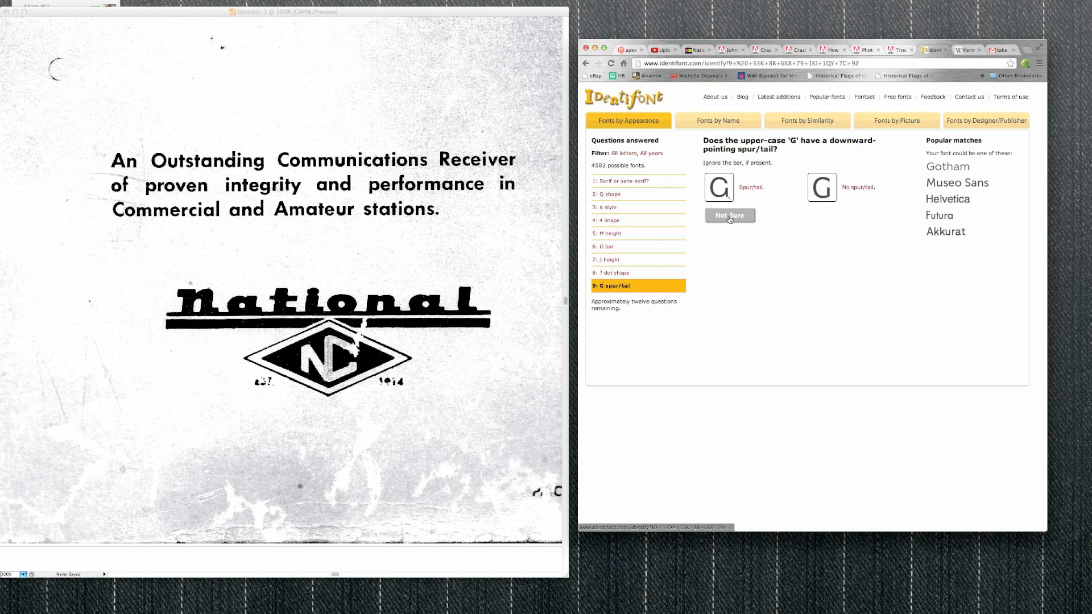
left_click(730, 216)
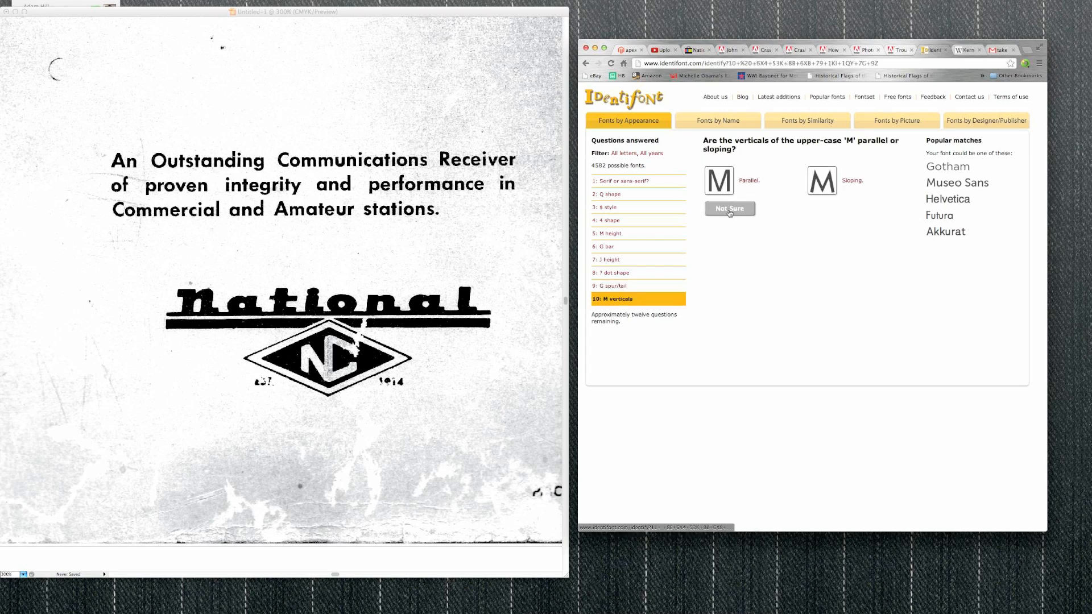
left_click(729, 209)
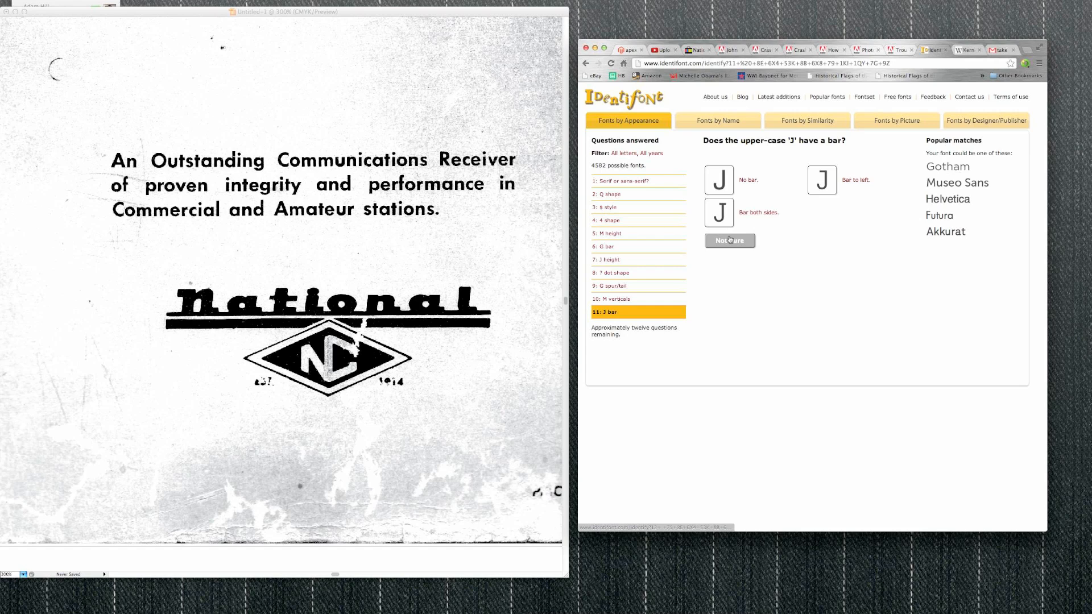
left_click(730, 241)
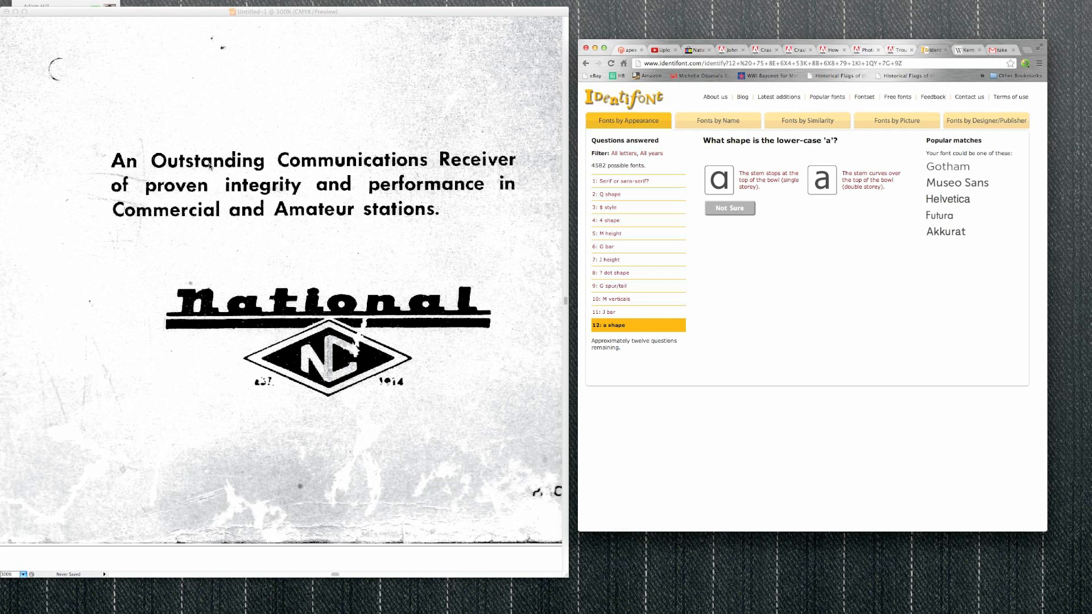
Step: Mark single-storey a, closed P bowl, stemless U, angled 3 and solid characters, skipping Y and W questions
left_click(719, 180)
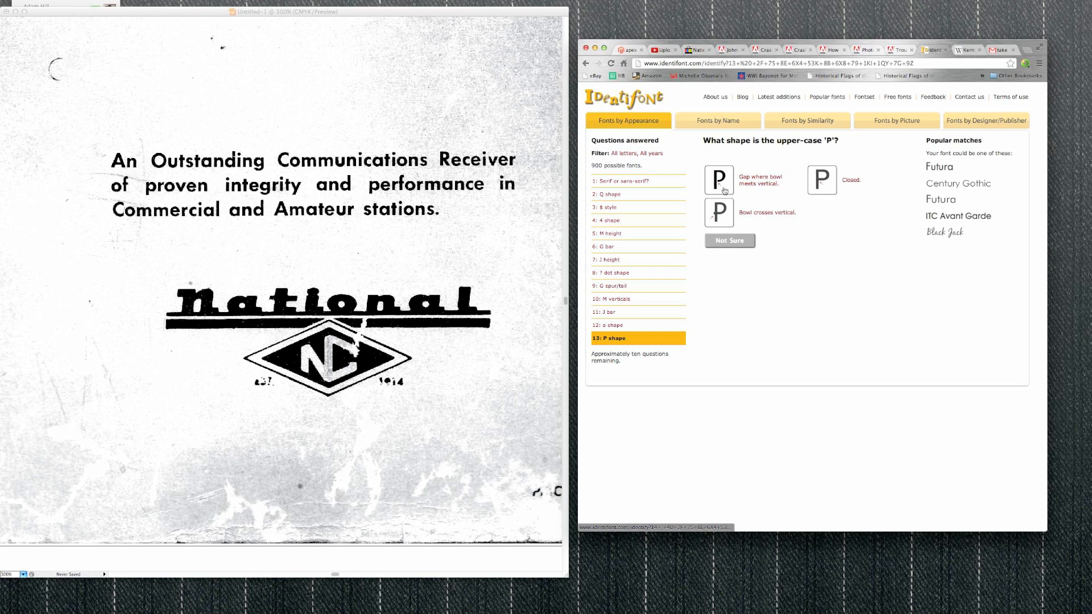
left_click(830, 180)
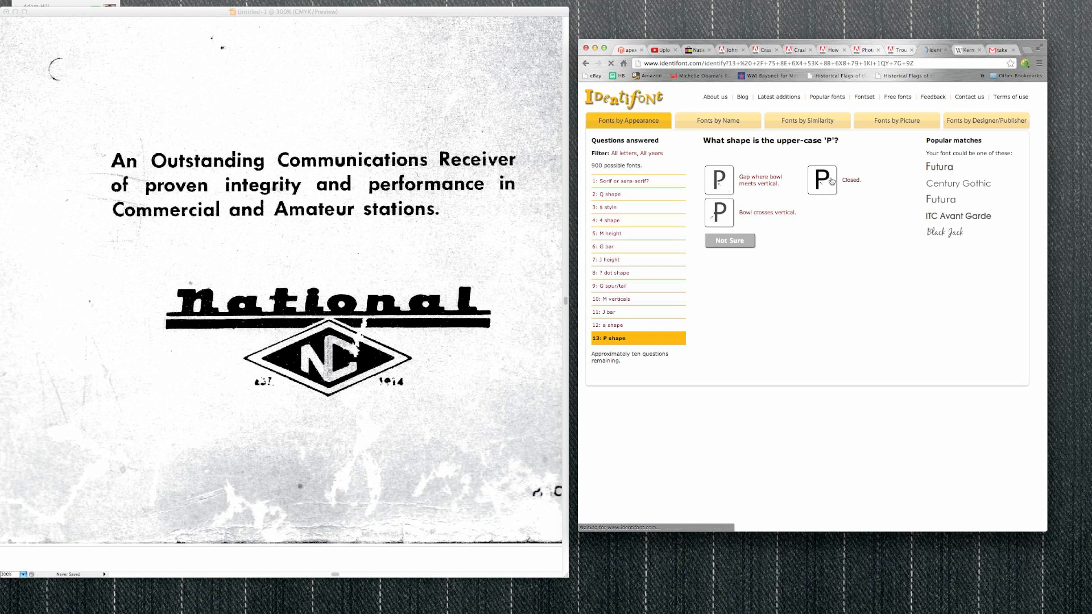
left_click(822, 179)
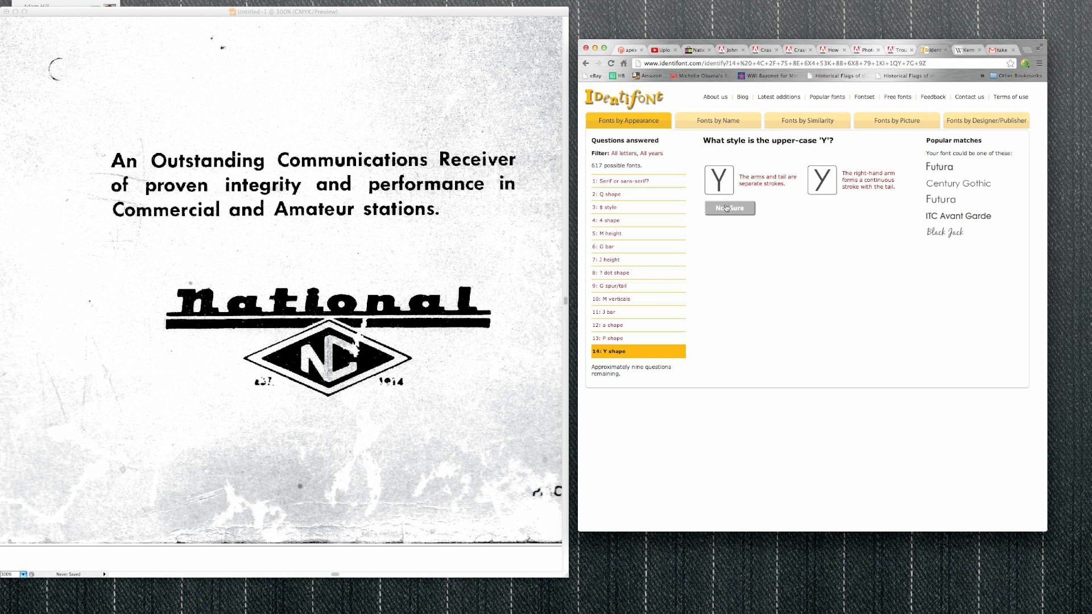
left_click(729, 208)
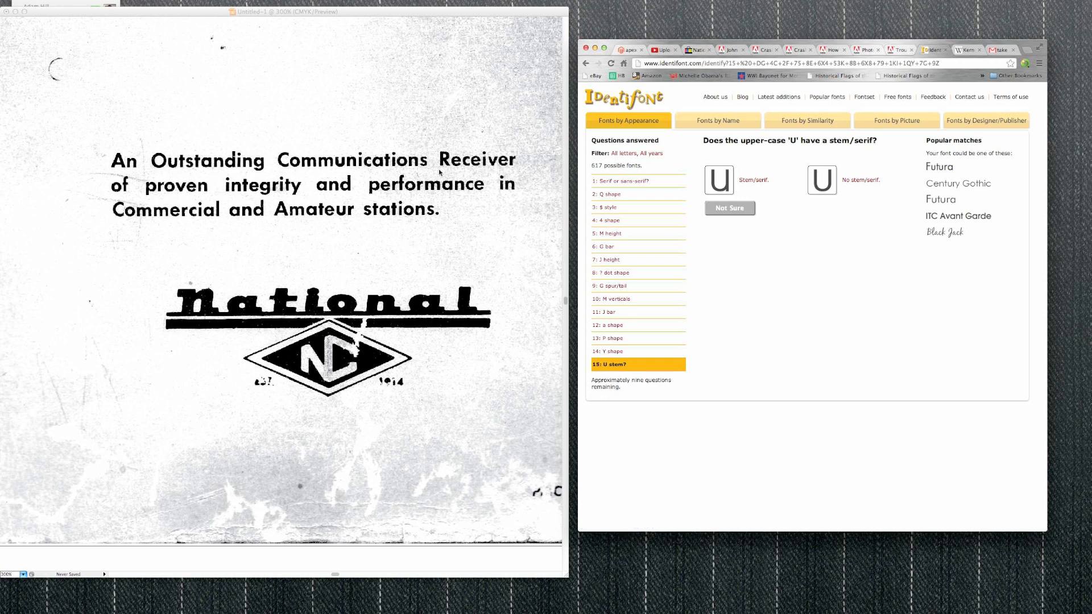
left_click(719, 180)
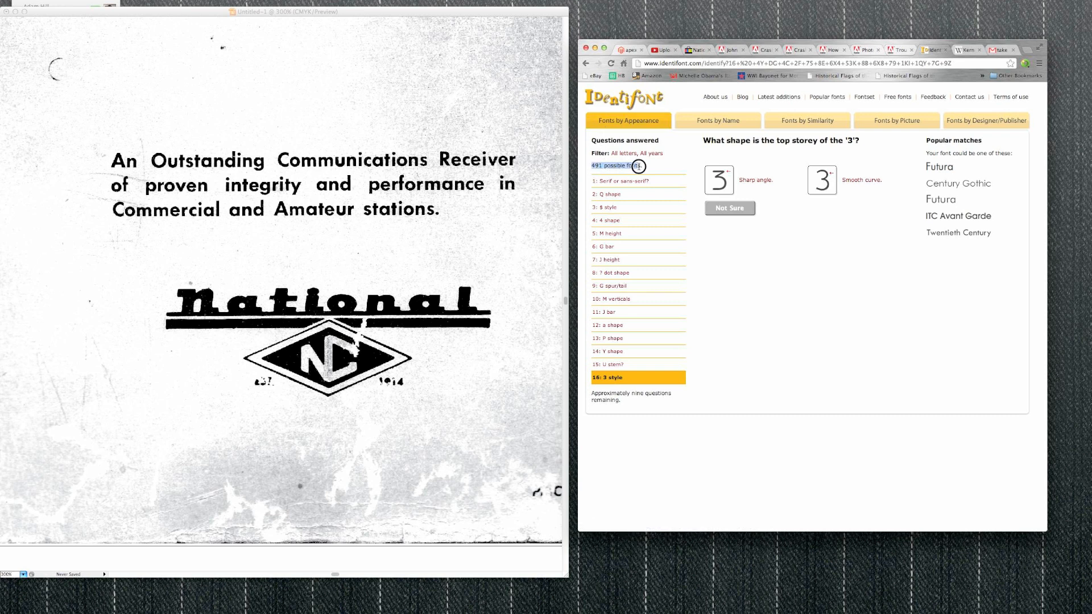
mouse_move(731, 193)
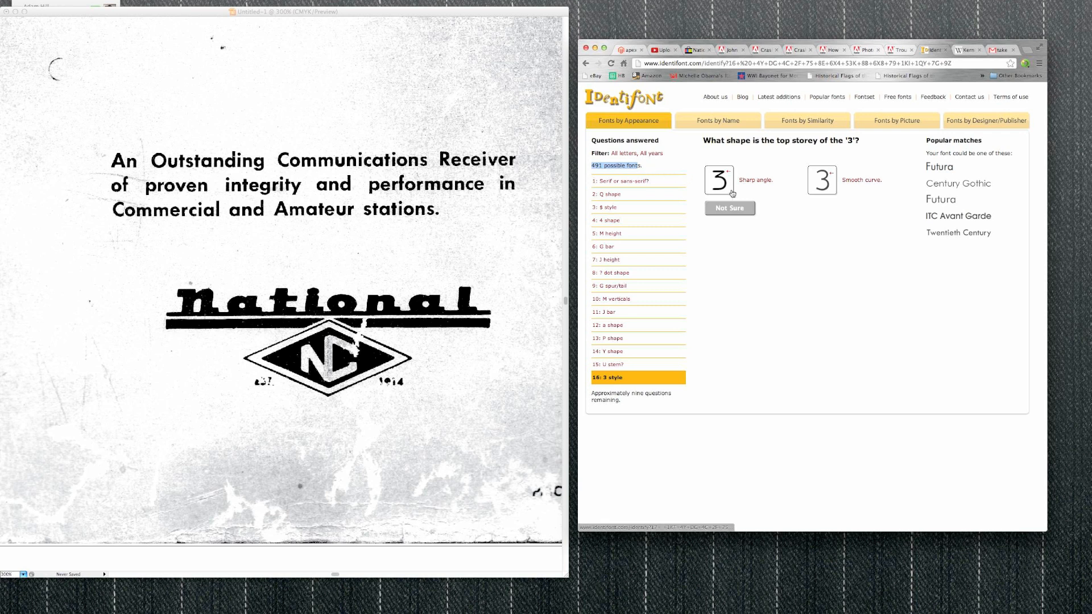
left_click(719, 178)
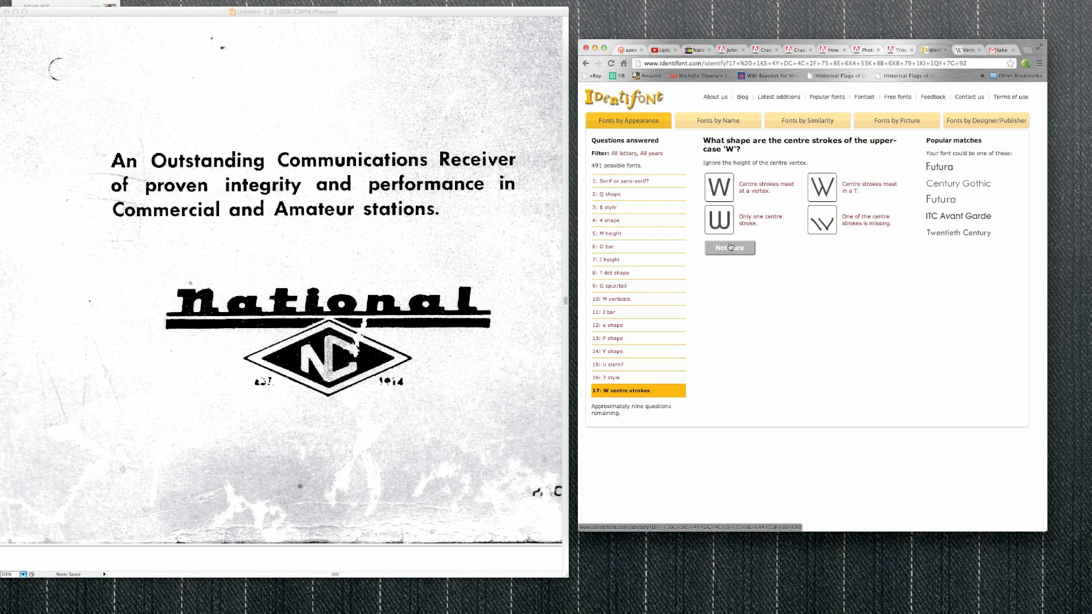
left_click(730, 248)
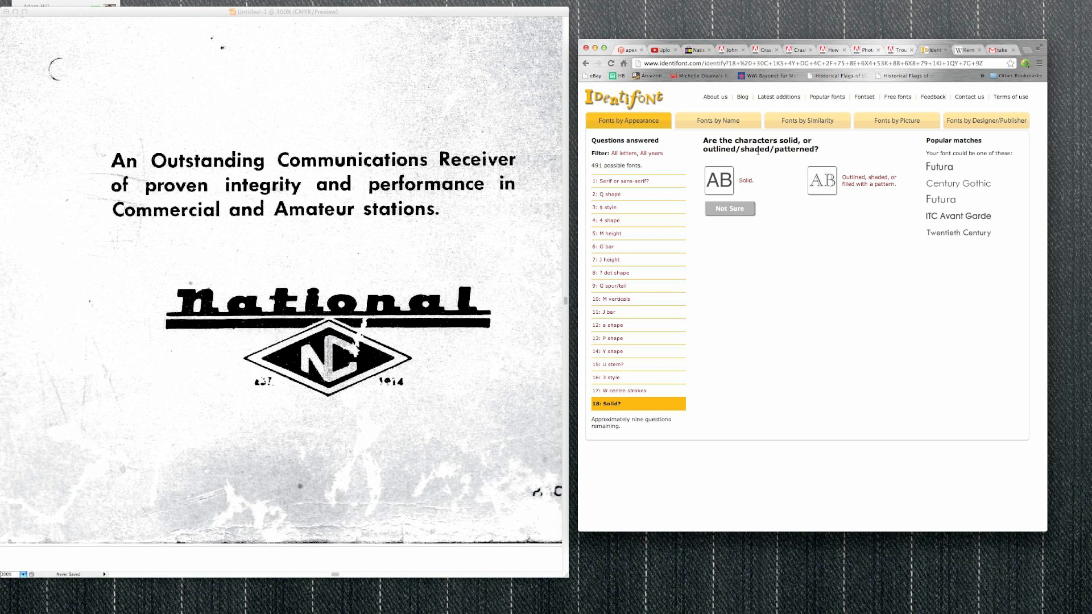
left_click(718, 180)
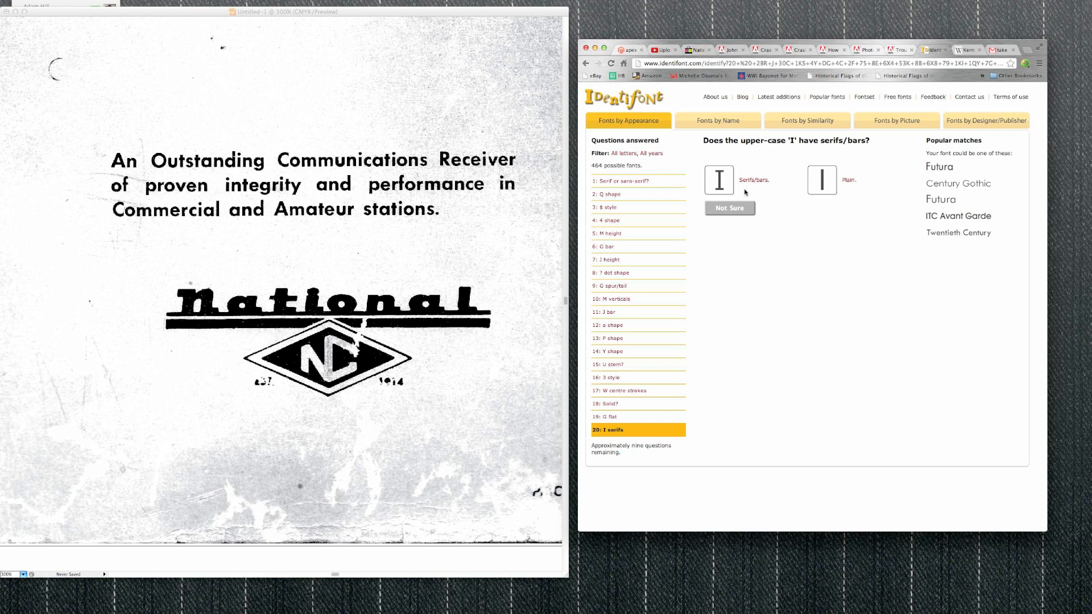
Step: Answer the I serifs, upright strokes, body-text and straight t tail questions, skipping the K junction
left_click(718, 179)
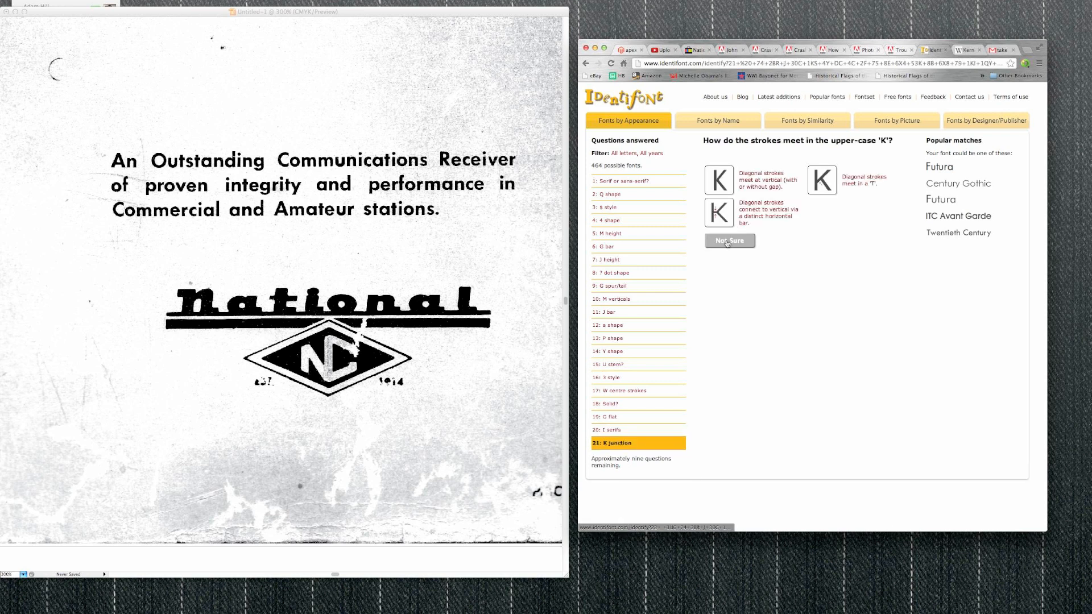
left_click(730, 241)
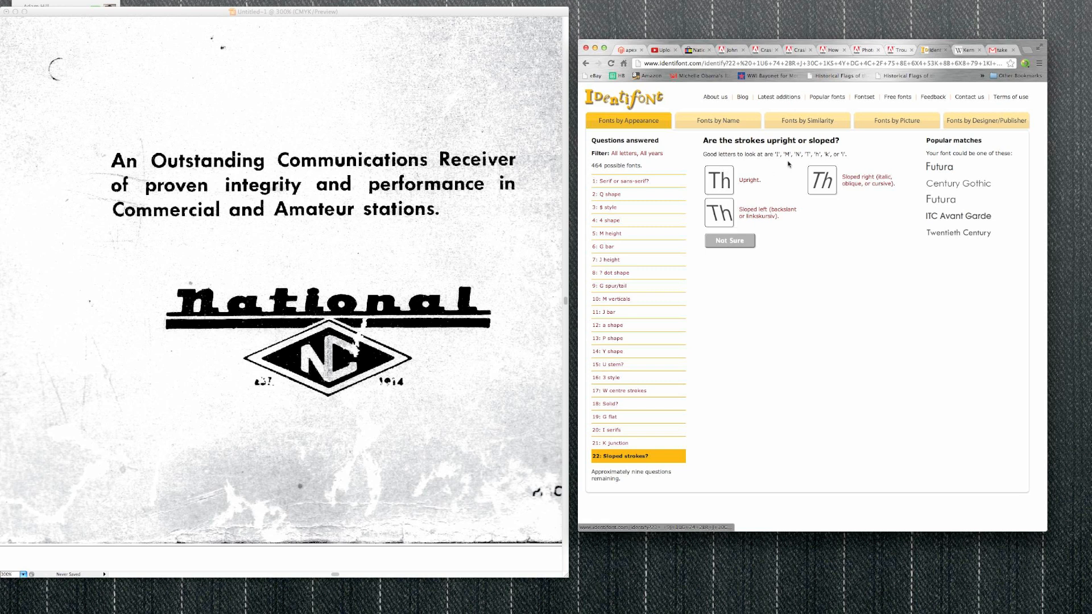
left_click(719, 180)
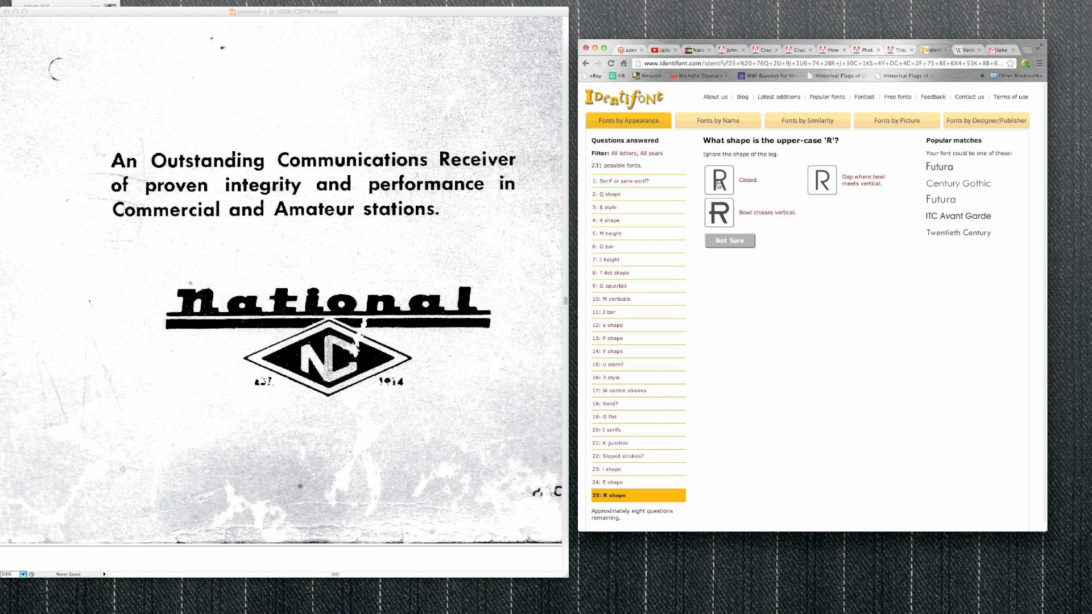
mouse_move(439, 170)
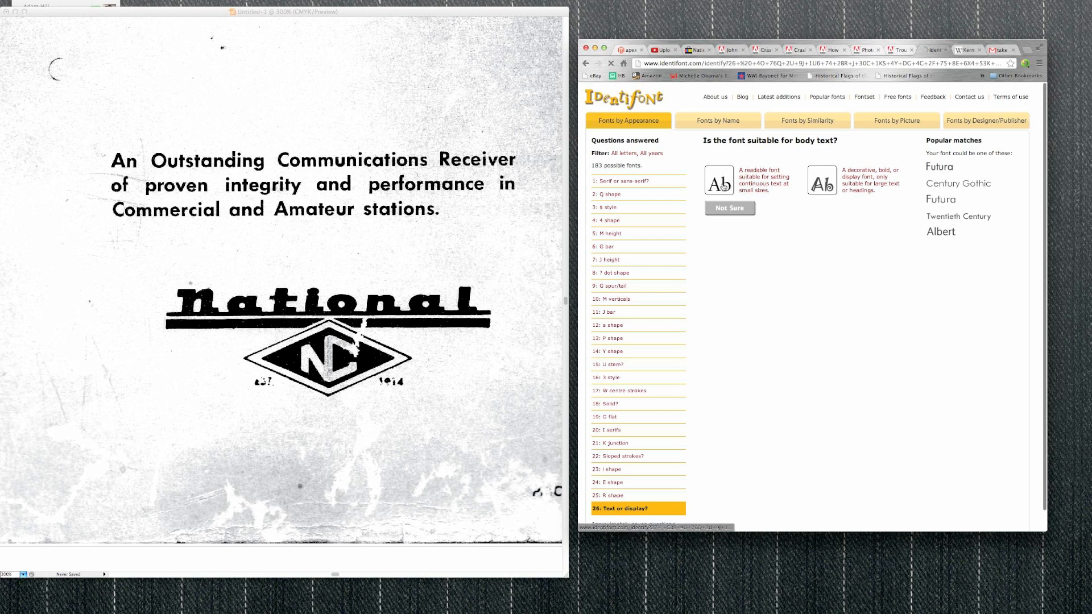
left_click(718, 179)
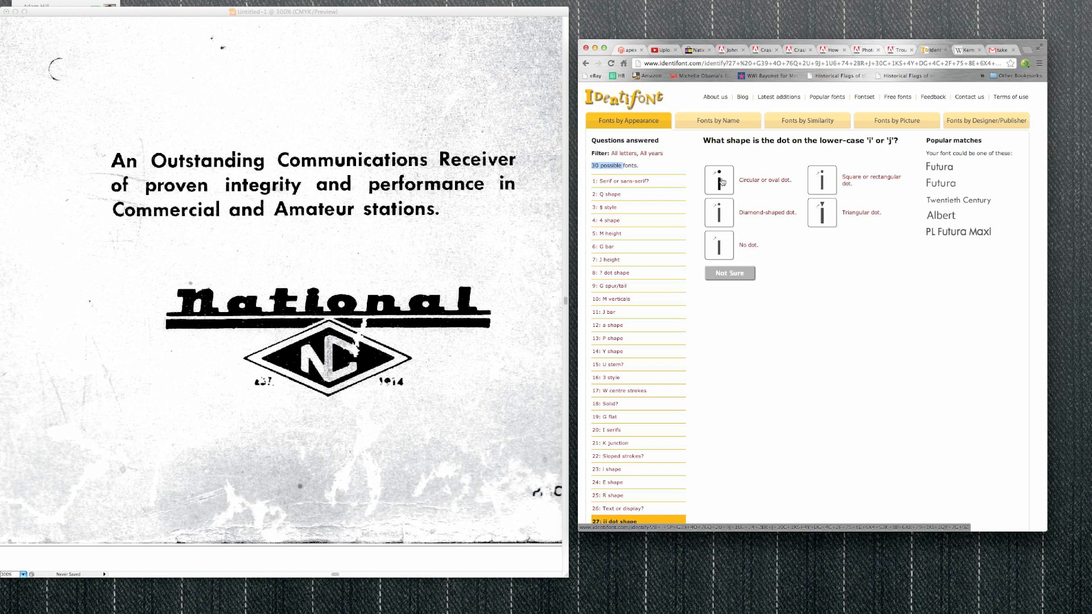
mouse_move(720, 179)
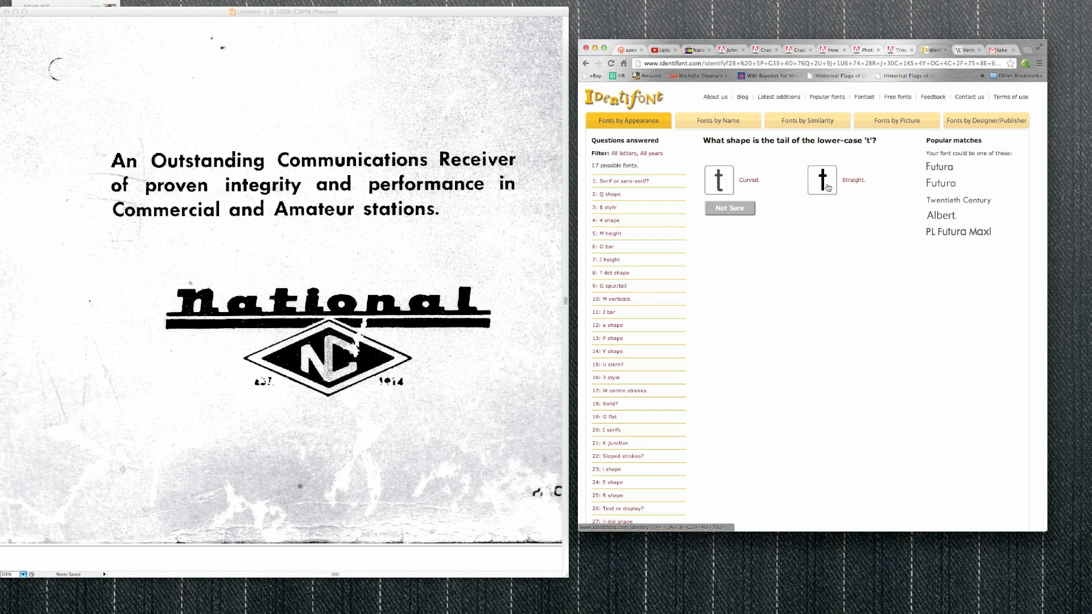
left_click(821, 179)
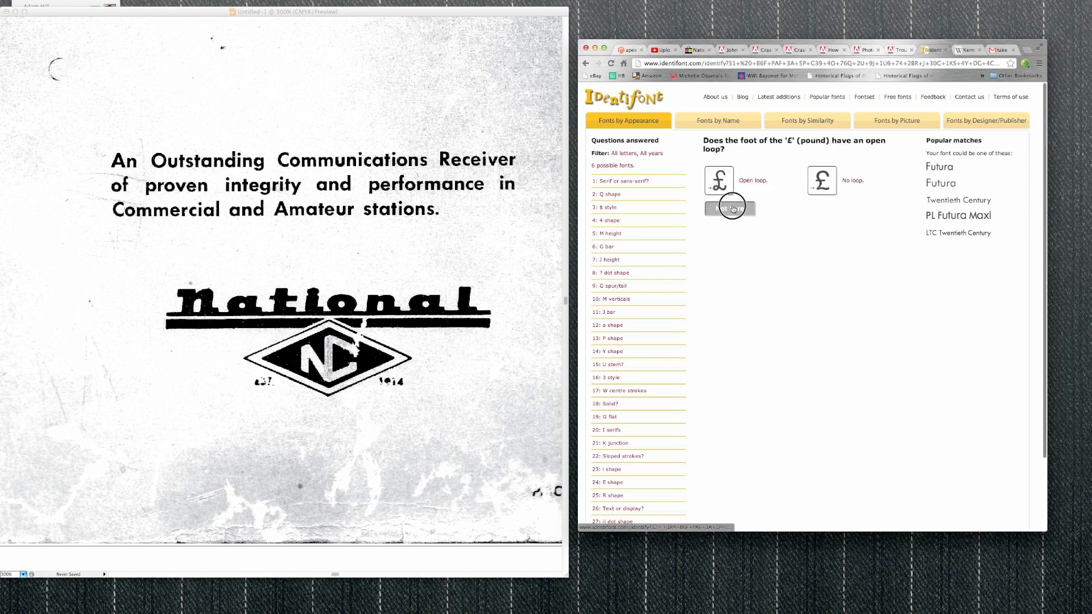
Step: Mark the pound-sign foot question as Not Sure, leaving six candidates led by Futura
left_click(730, 208)
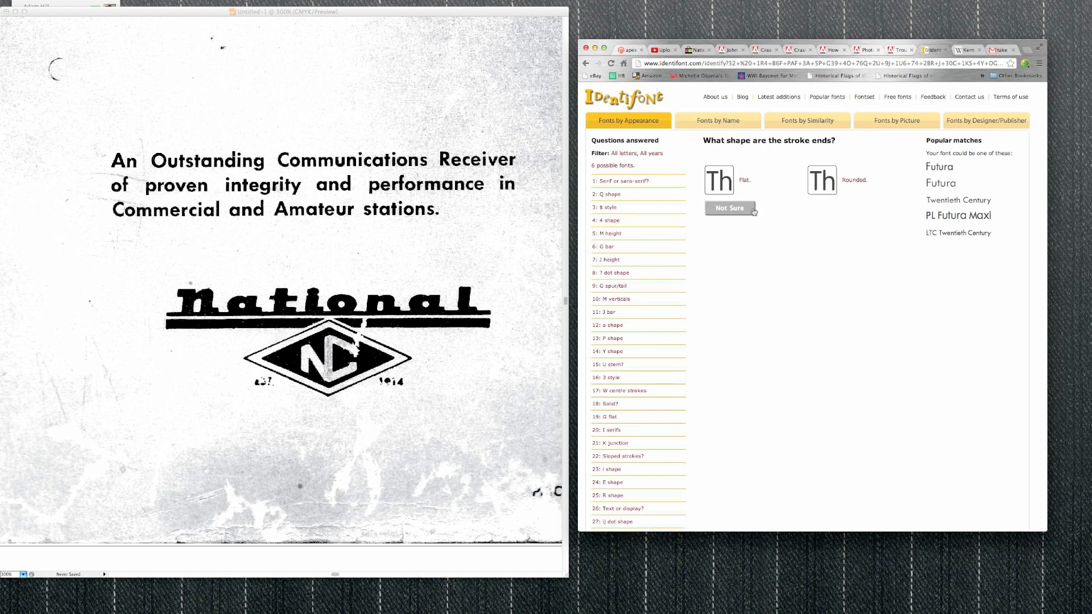
mouse_move(881, 212)
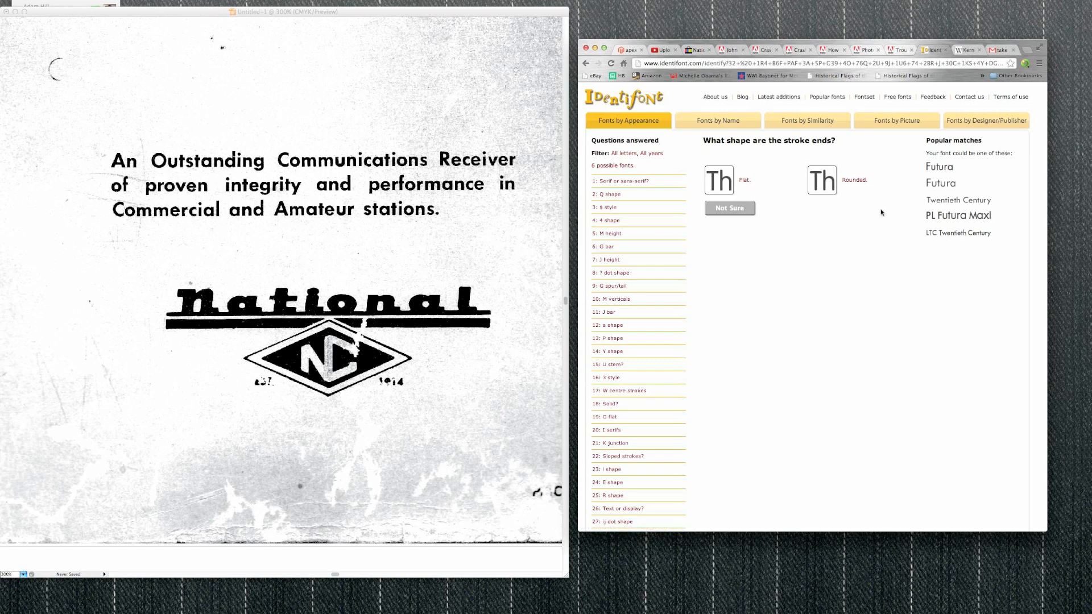
mouse_move(892, 192)
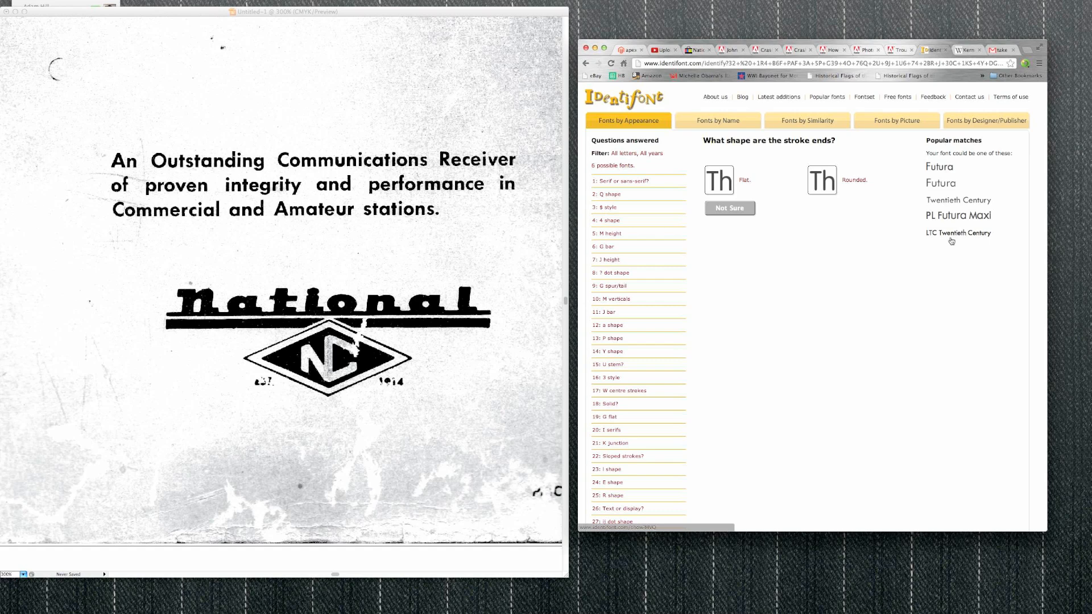
mouse_move(952, 240)
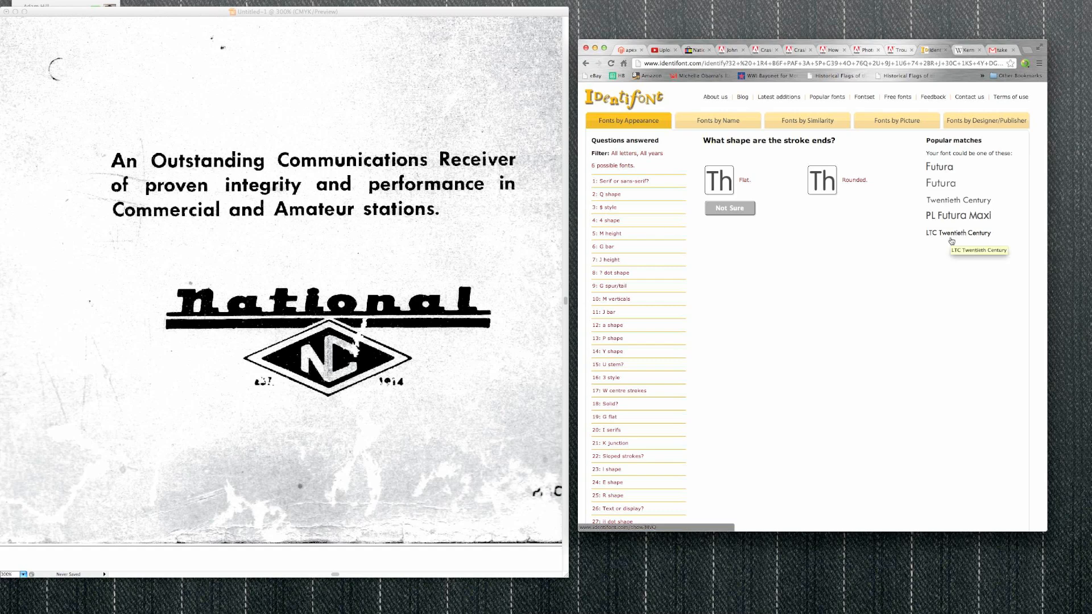
mouse_move(945, 173)
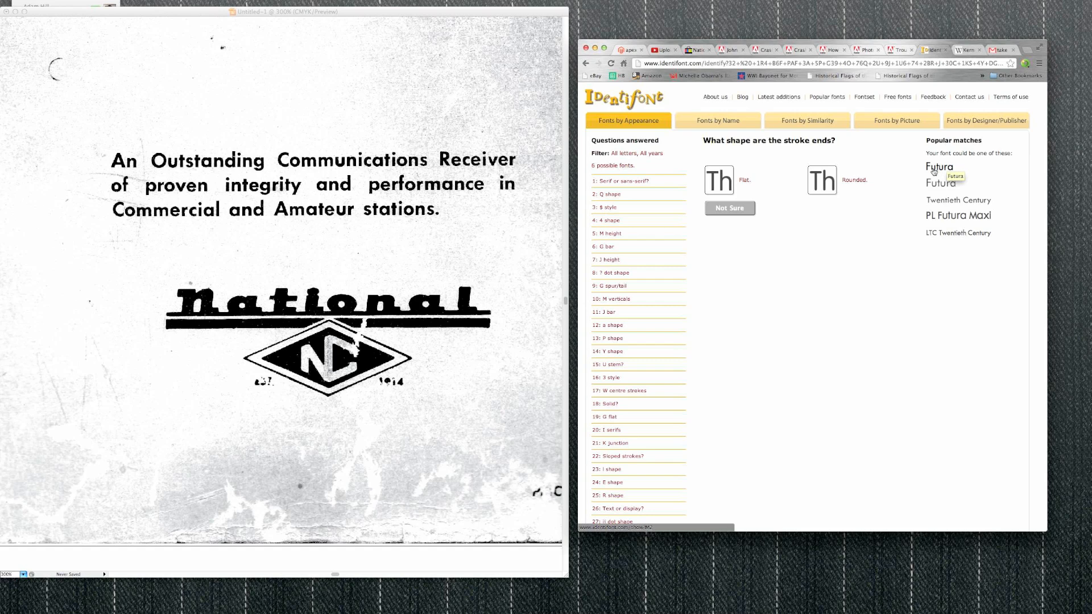
Step: View the Futura details page and select its publishers Adobe and Linotype
left_click(939, 166)
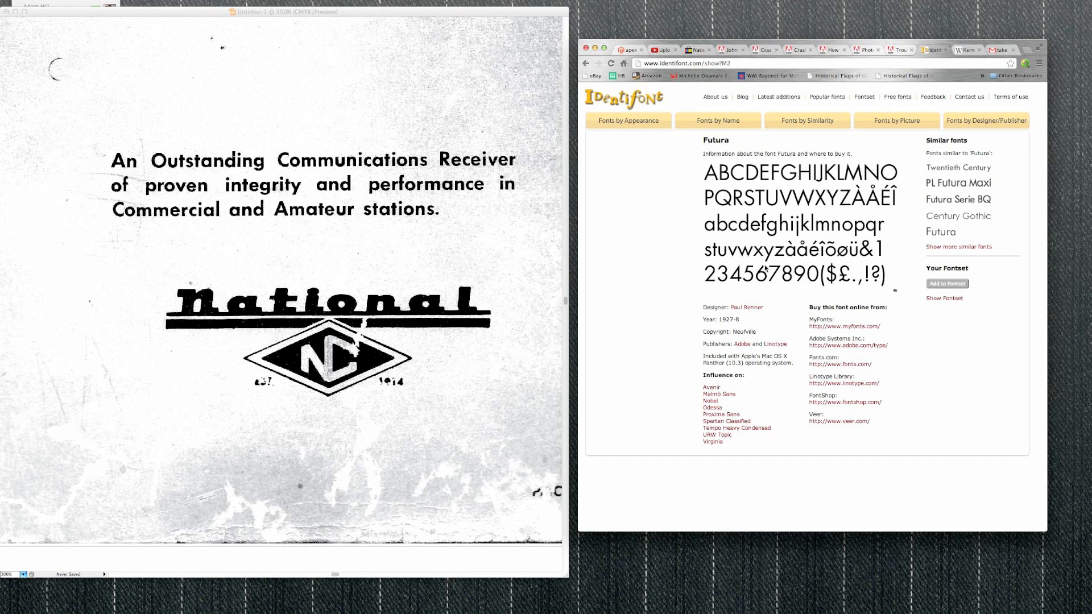
mouse_move(770, 302)
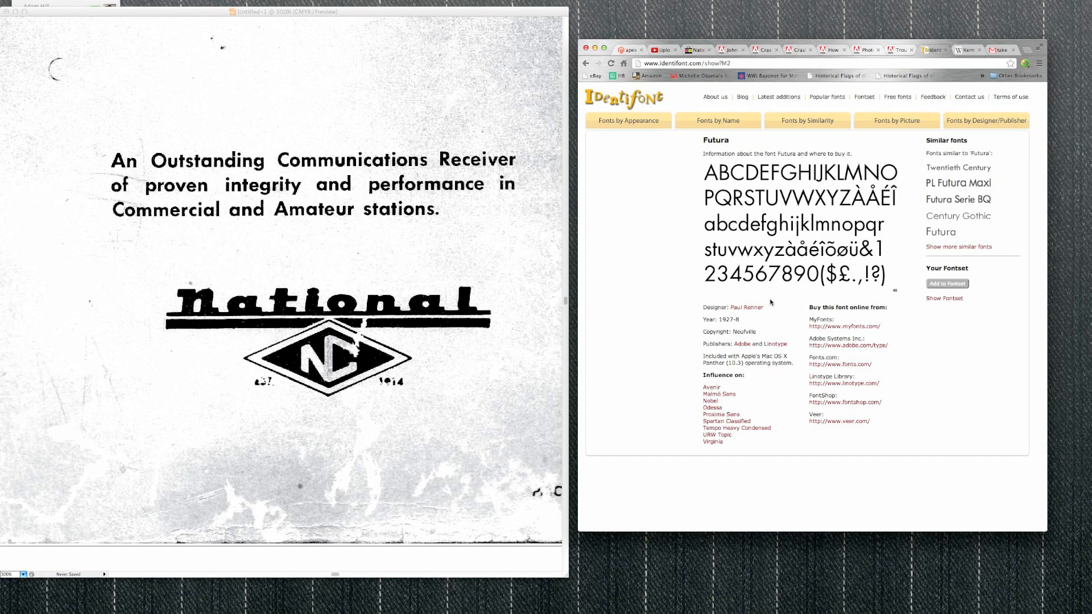
mouse_move(676, 366)
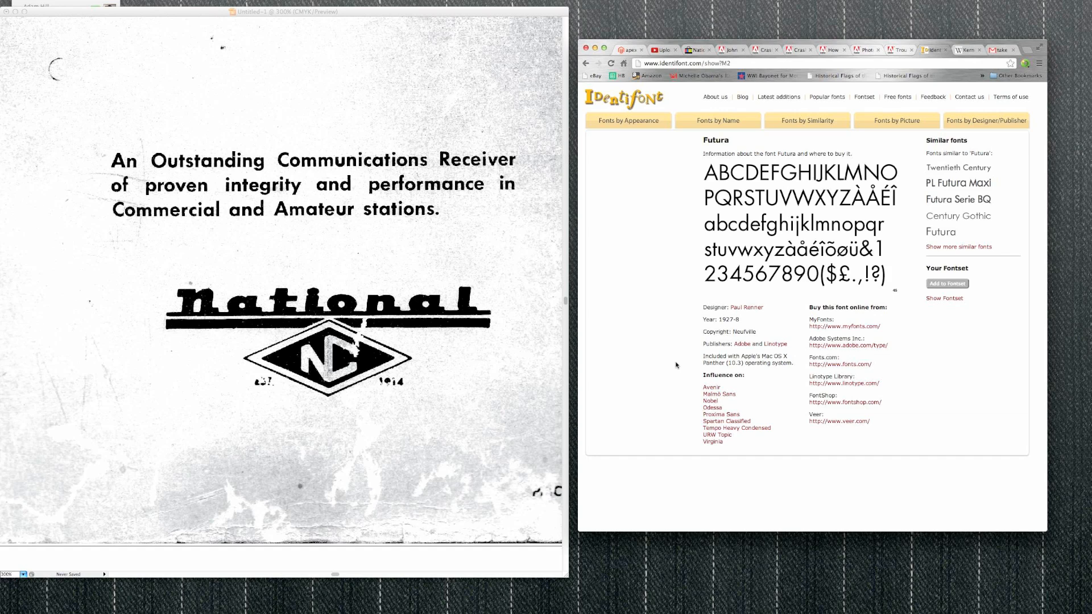
left_click_drag(700, 343, 801, 445)
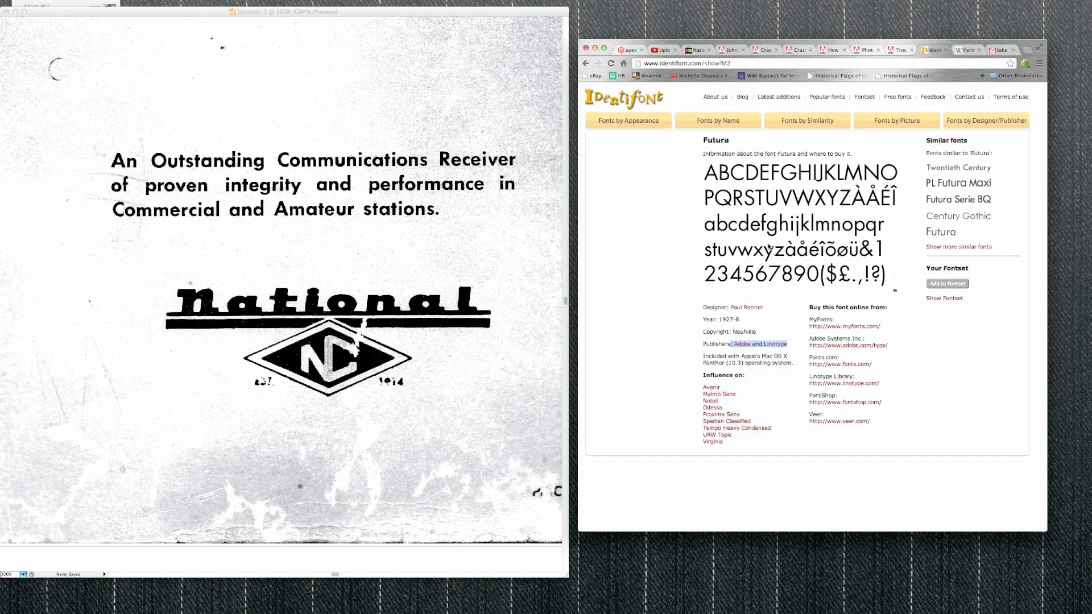
mouse_move(317, 129)
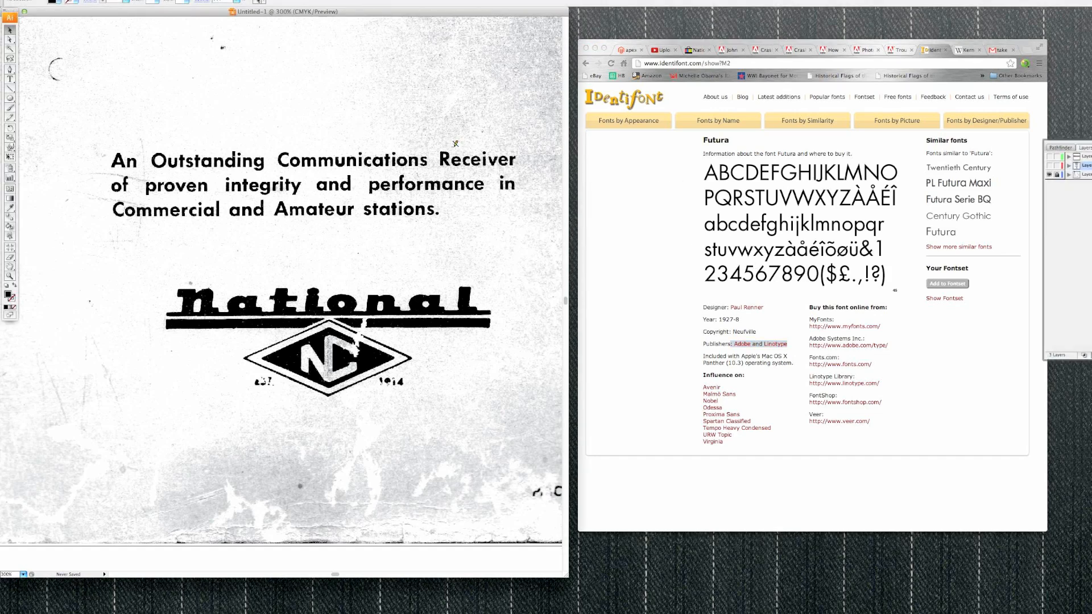
mouse_move(119, 137)
type("An")
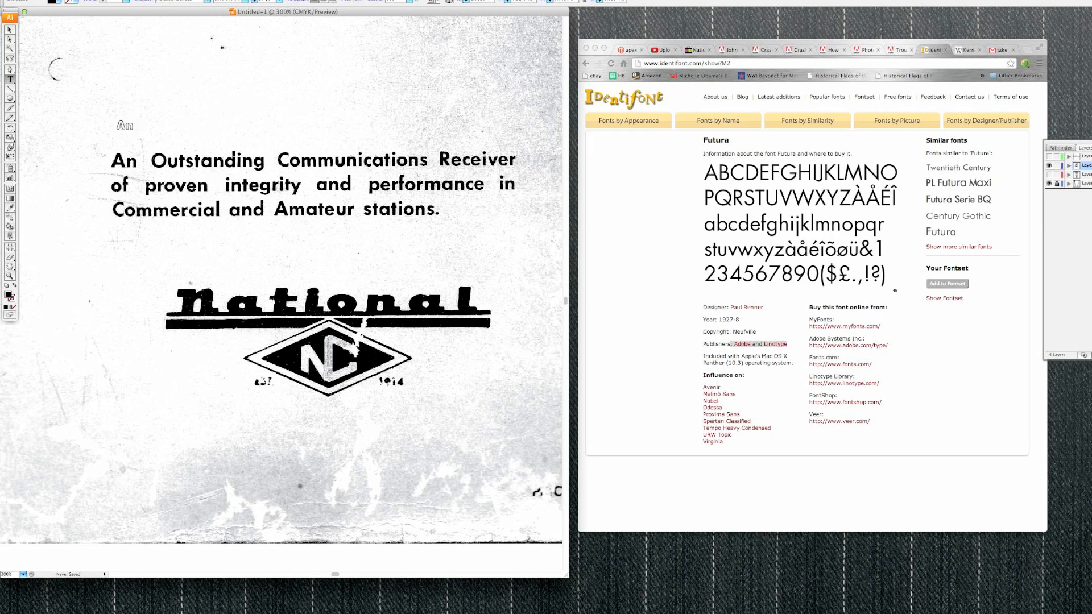
Step: Finish typing the text line 'An Outstanding' above the scanned heading
type("Outs")
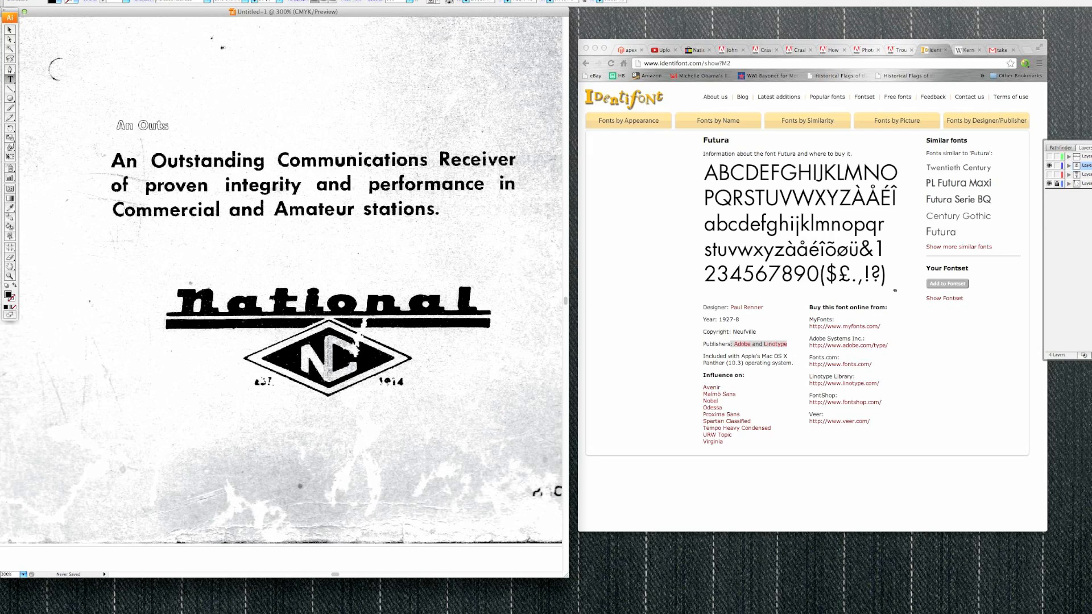
type("tanding")
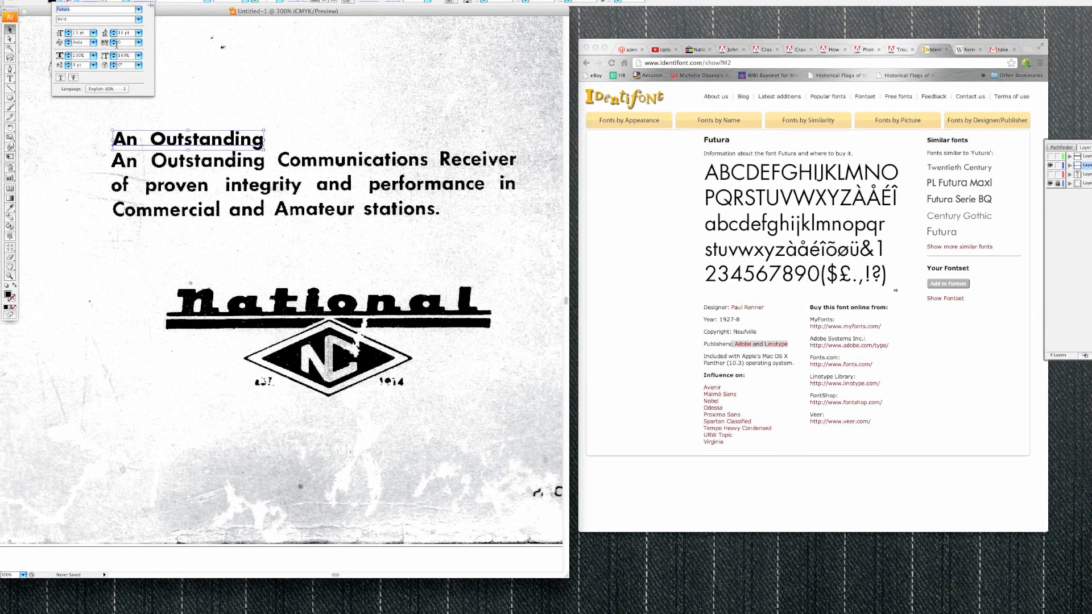
Step: Set the tracking of the retyped 'An Outstanding' line to 50
left_click(137, 43)
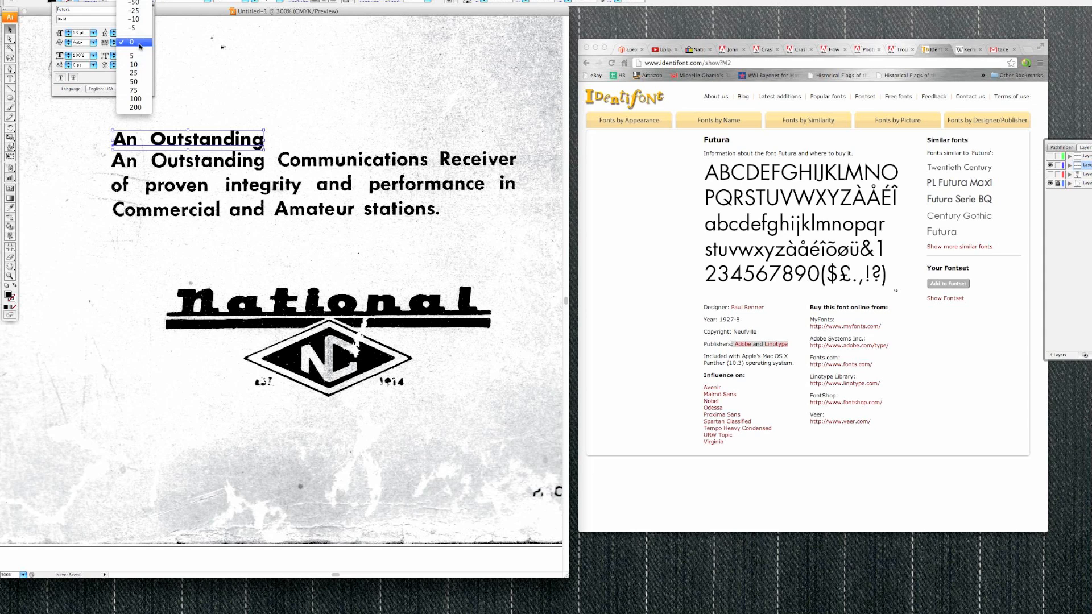
mouse_move(132, 73)
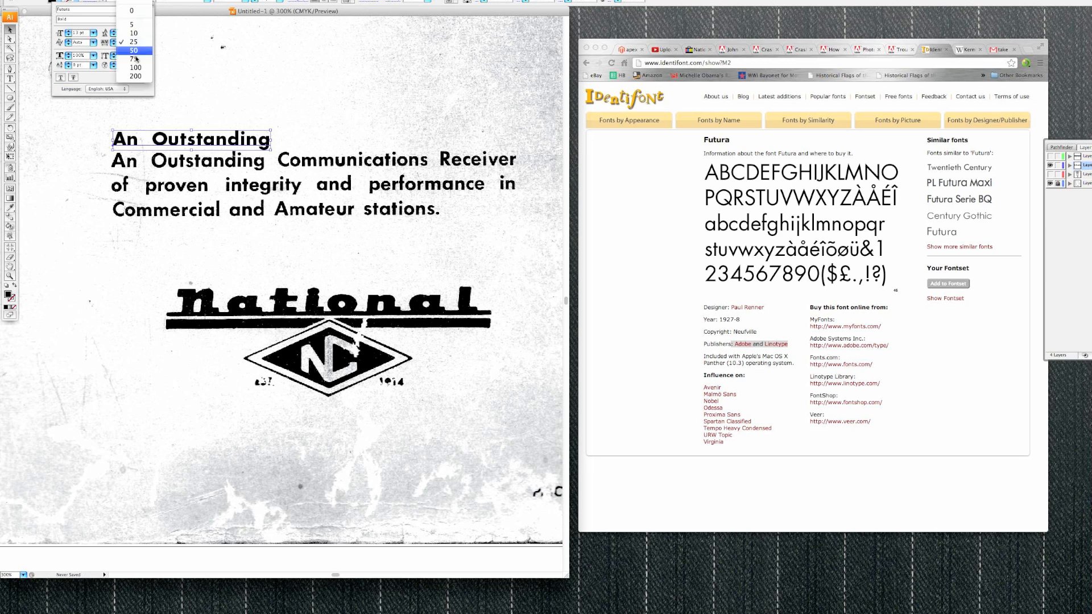
left_click(133, 42)
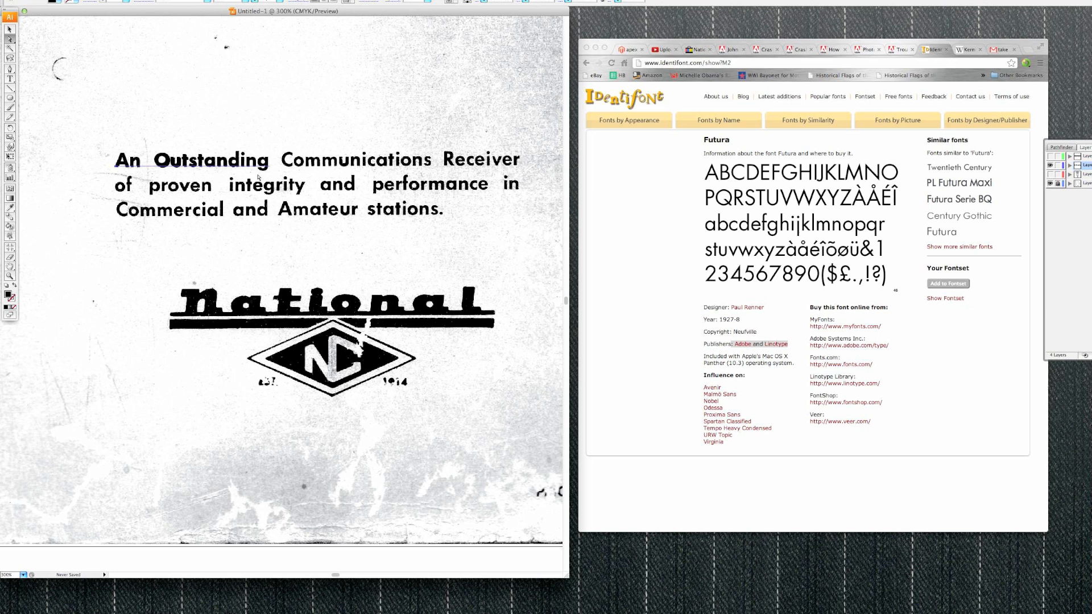
mouse_move(129, 422)
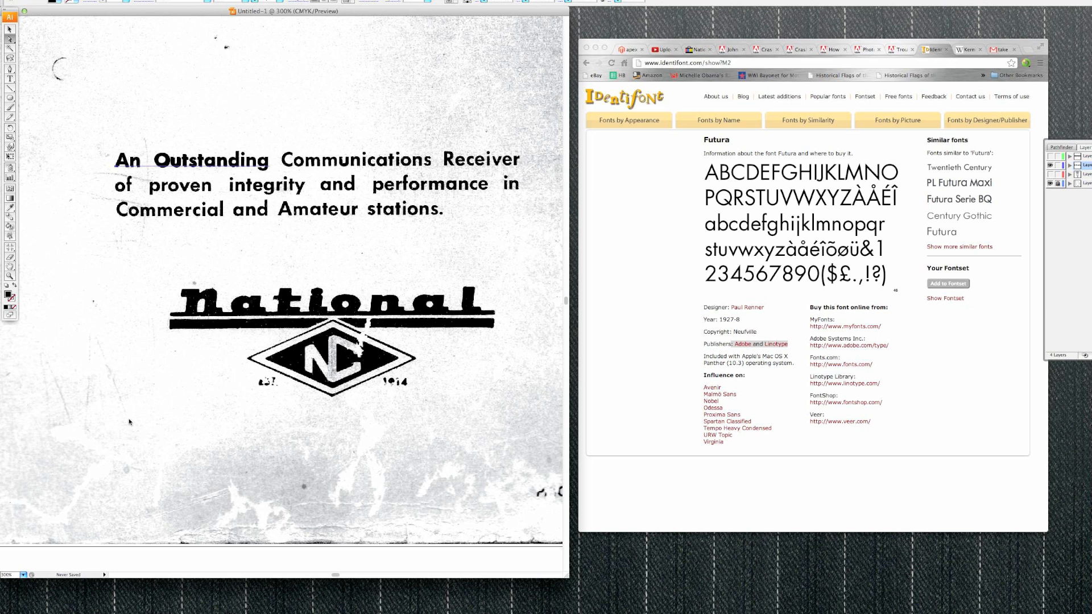
mouse_move(300, 262)
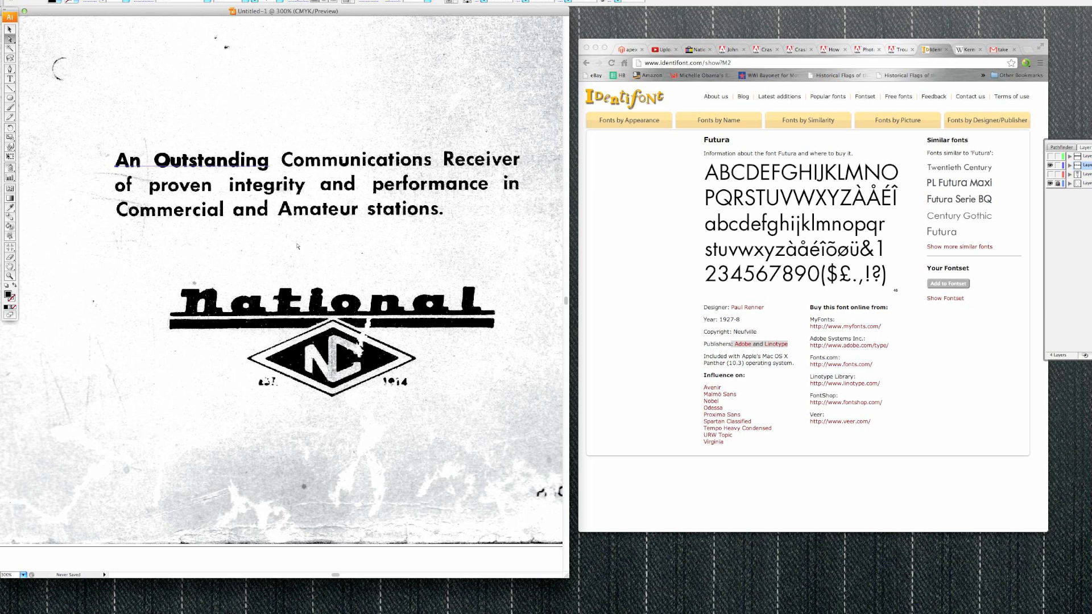